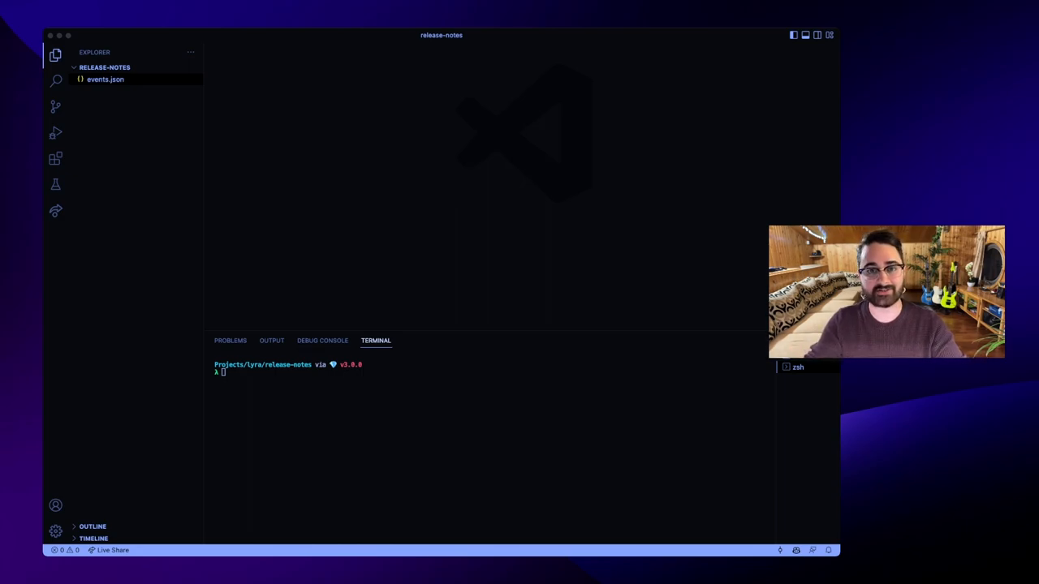
left_click(99, 104)
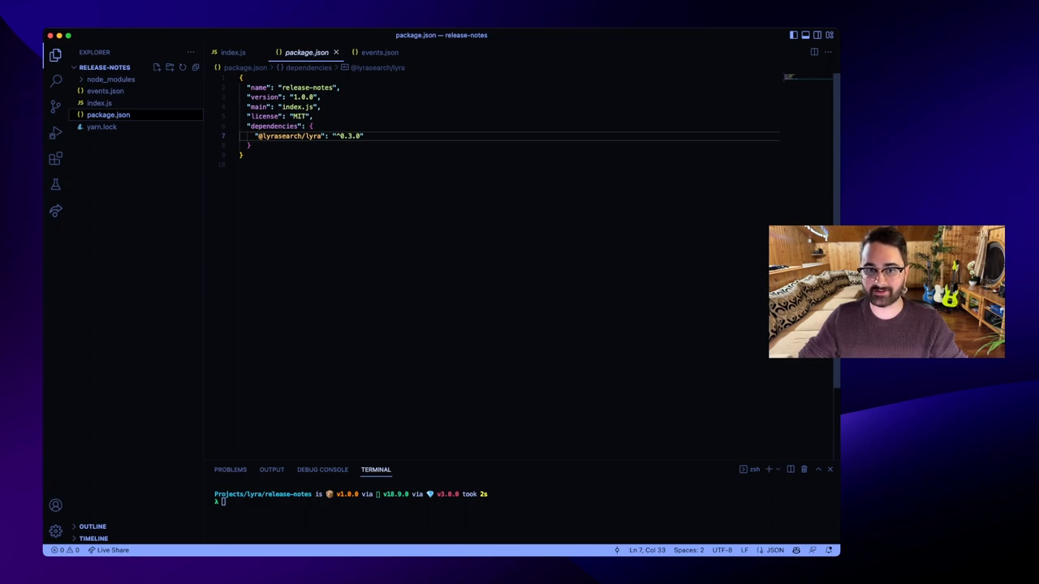
double_click(348, 136)
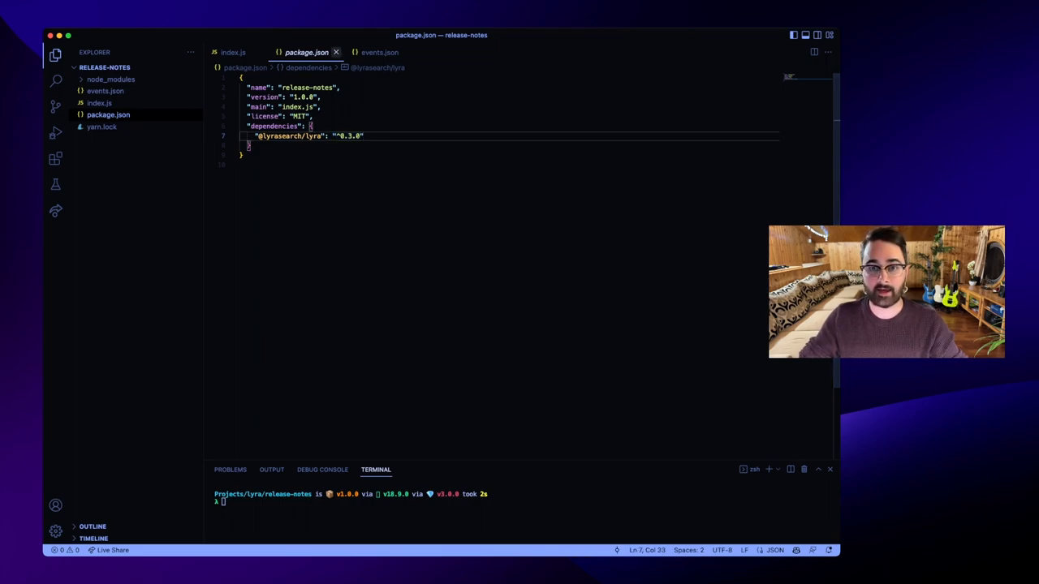
left_click(233, 52)
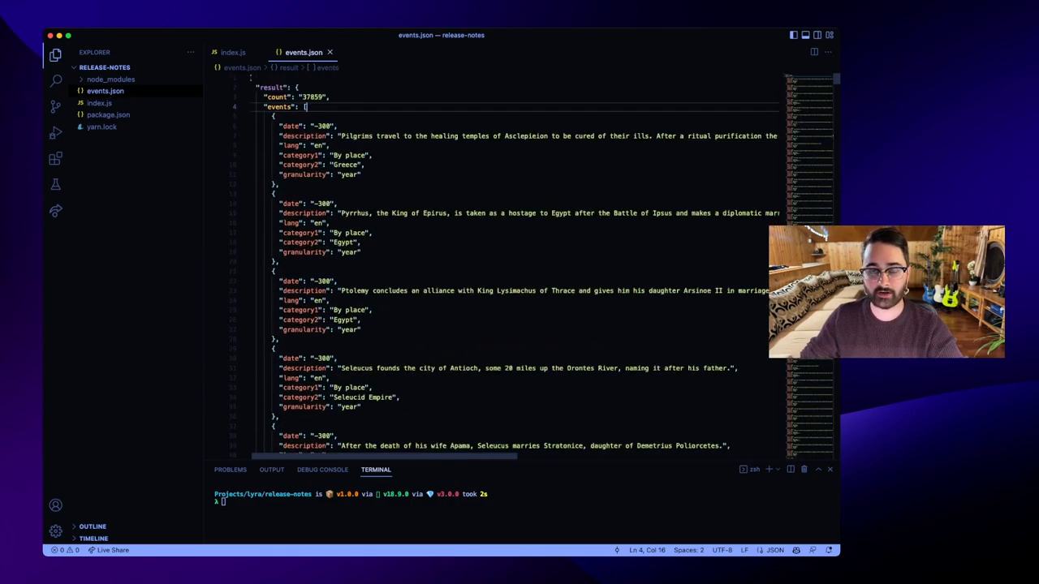
- Browse events.json and index.js, highlighting the category schema field and the insertBatch call
left_click(233, 52)
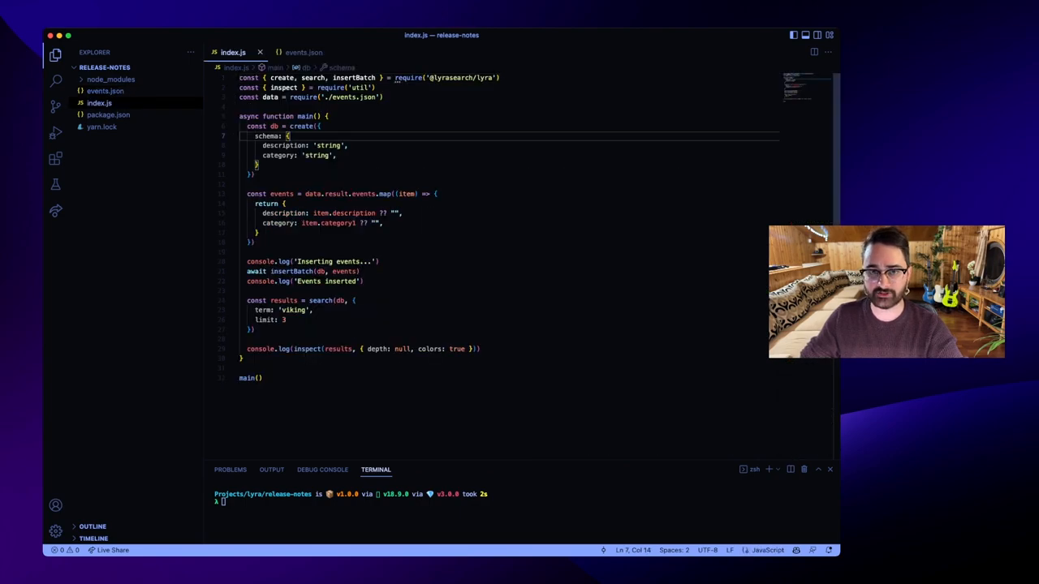
double_click(279, 155)
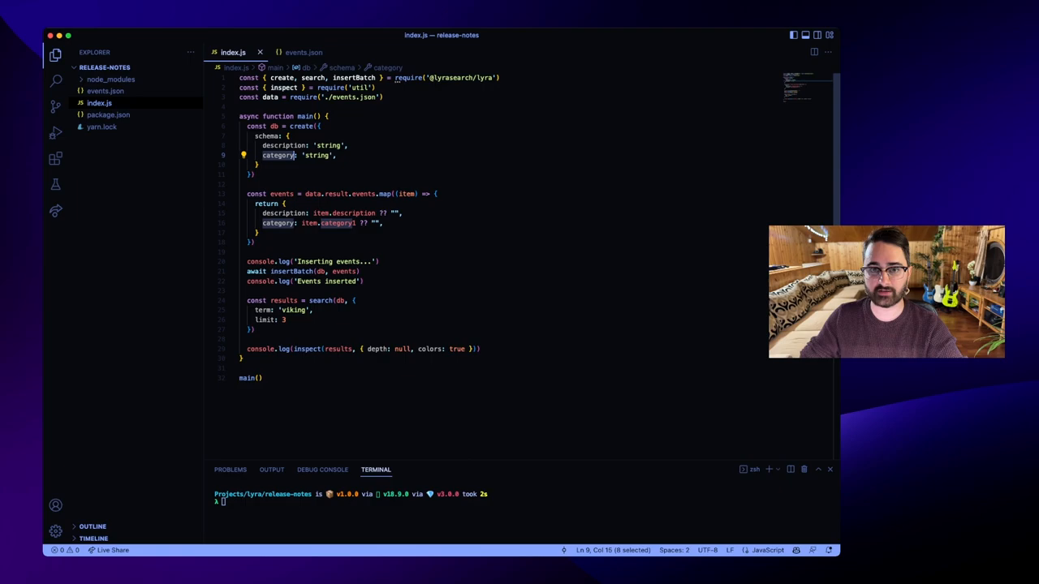
left_click(304, 52)
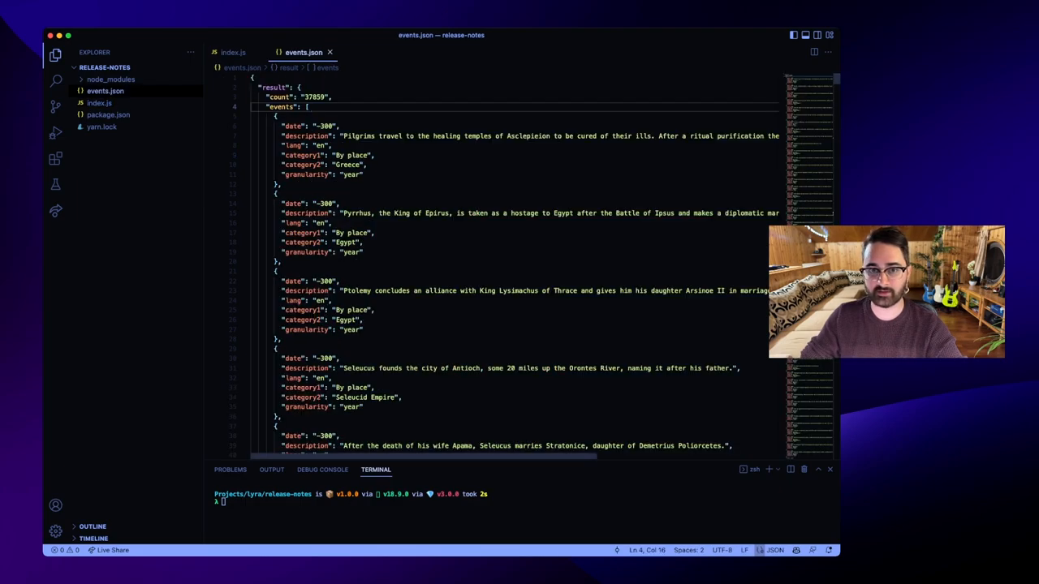
left_click(233, 52)
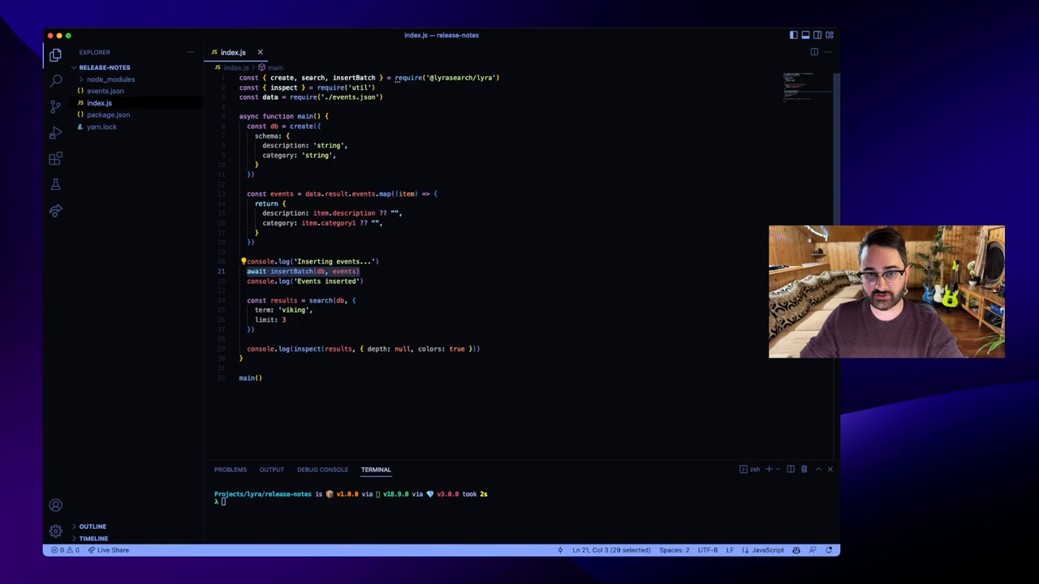
double_click(293, 271)
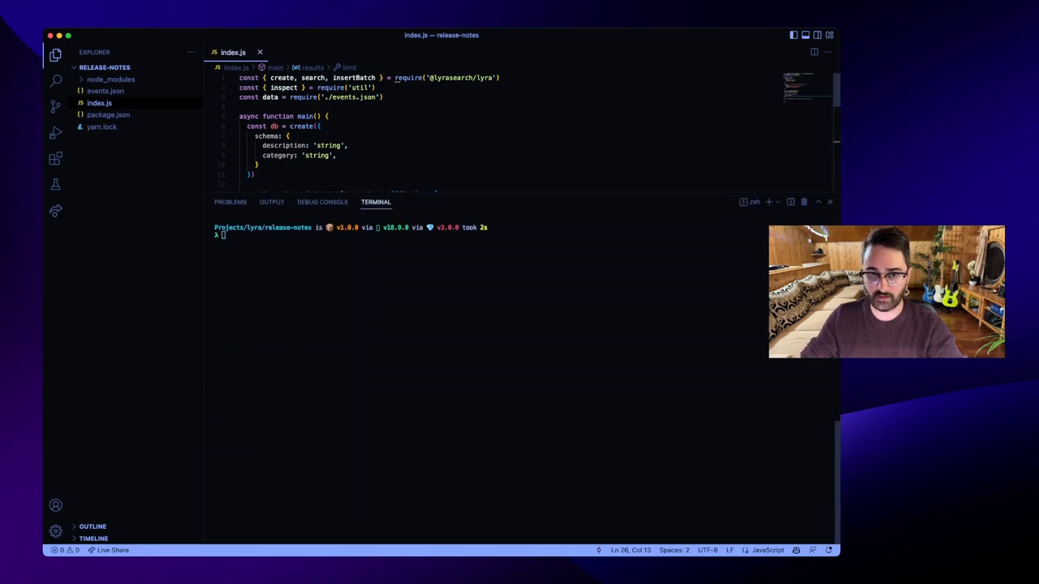
- Run node index.js and review the three viking hits out of 72 matches
type("node index.js")
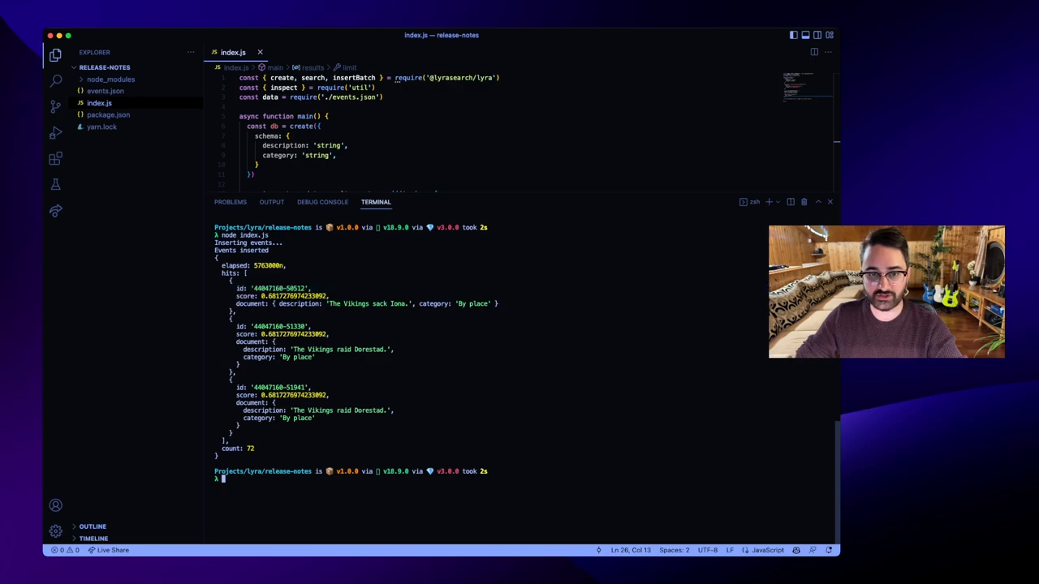
double_click(280, 288)
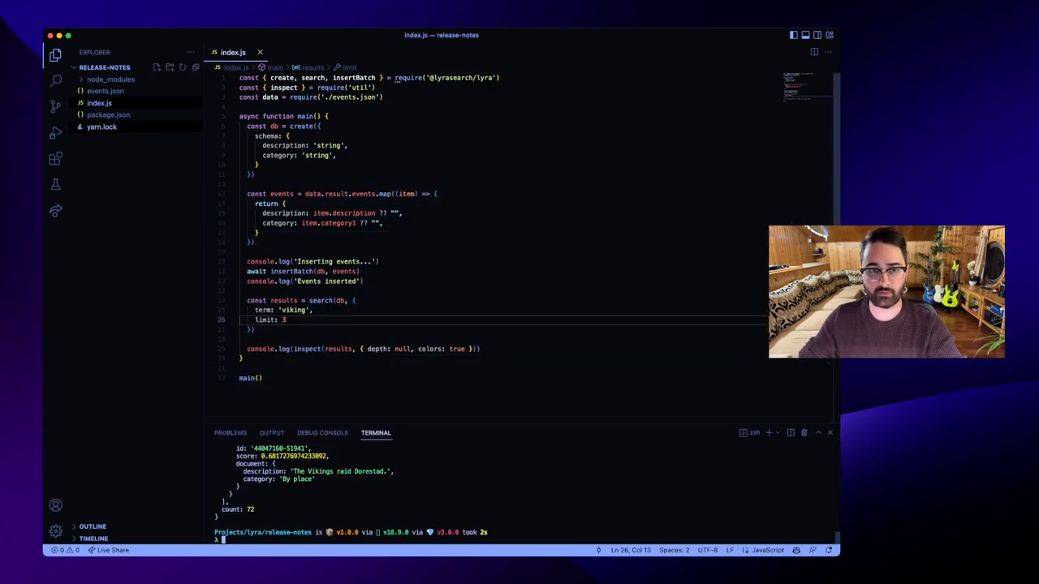
- Change the Lyra version in package.json to ^0.2.0 and remove node_modules
left_click(107, 114)
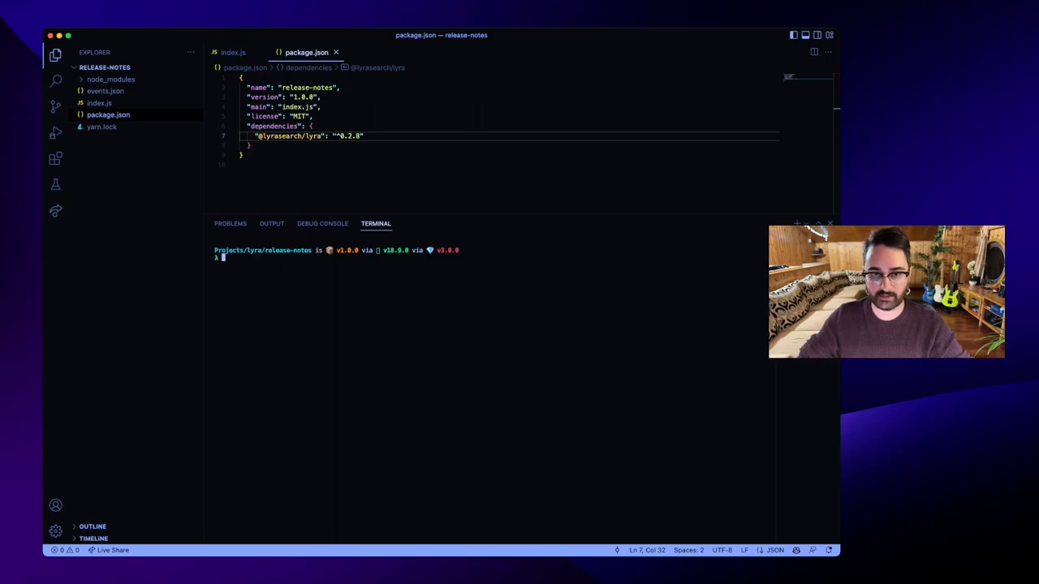
type("rm -rf no")
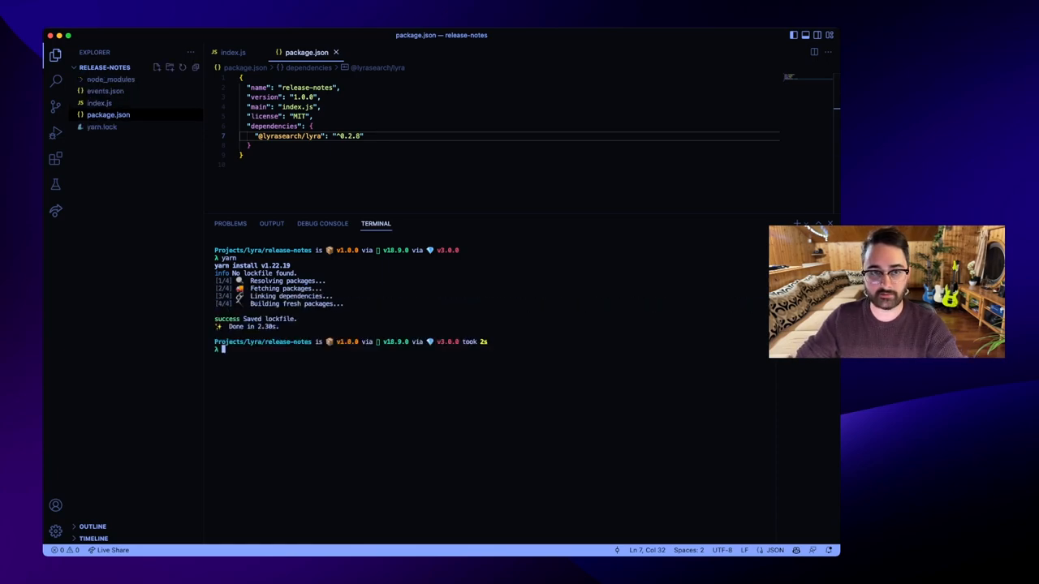
left_click_drag(364, 136, 340, 135)
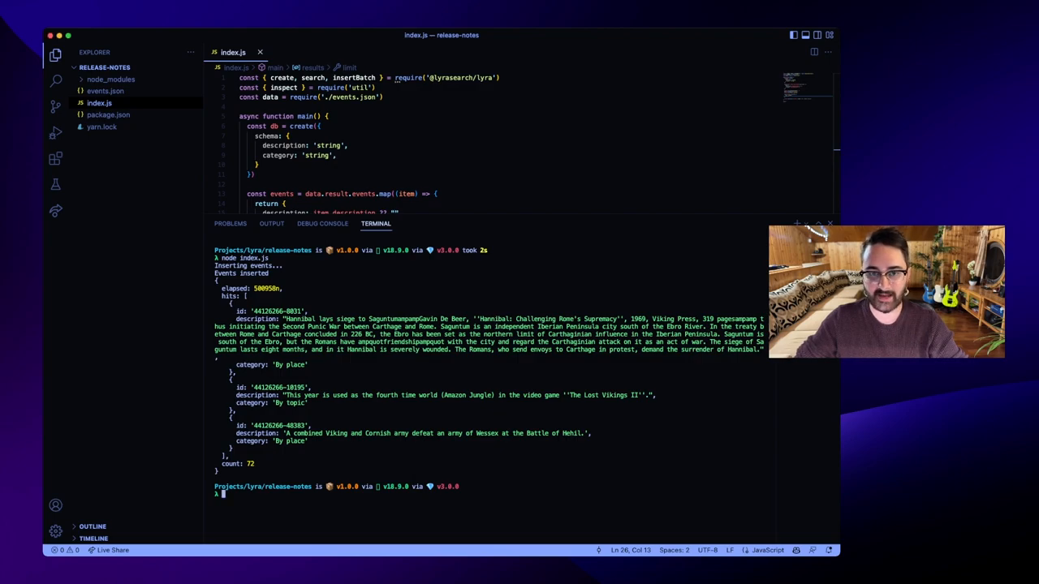
- Return to package.json after the Lyra 0.2.0 run
left_click(108, 114)
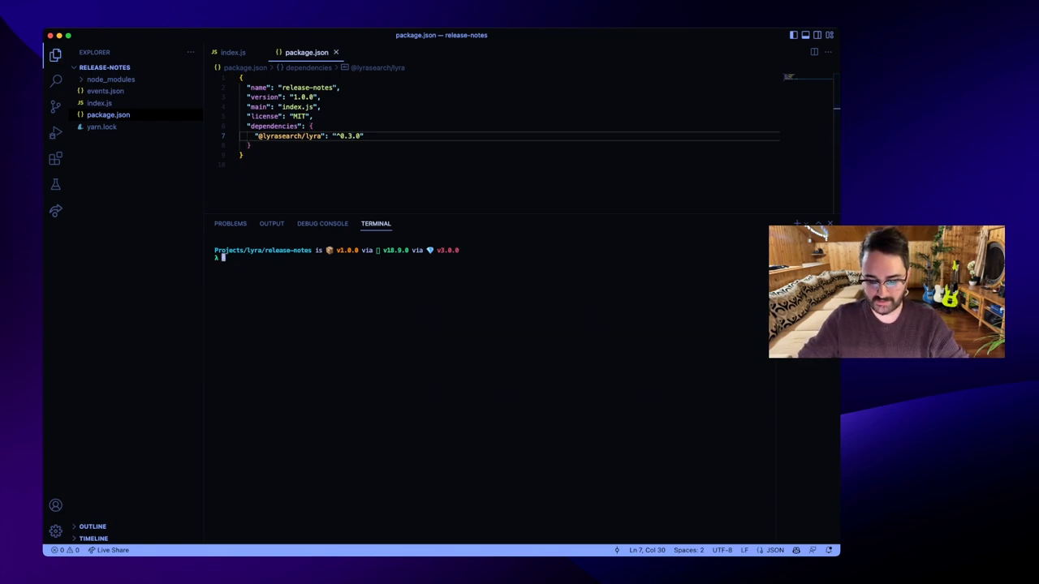
- Delete node_modules and yarn.lock, reinstall with yarn, and run node index.js
type("rm")
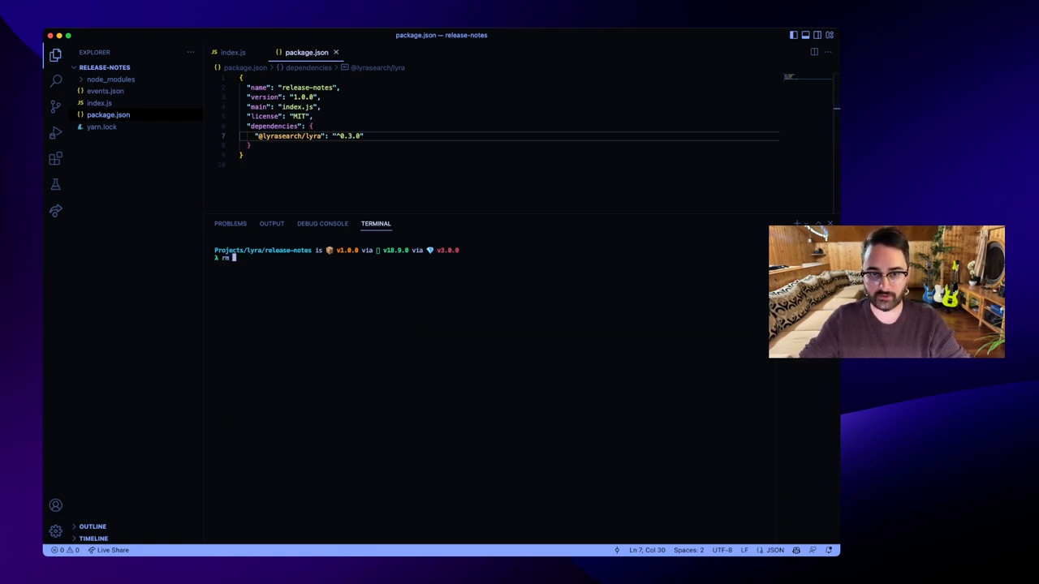
type("node_modules yarn.lock")
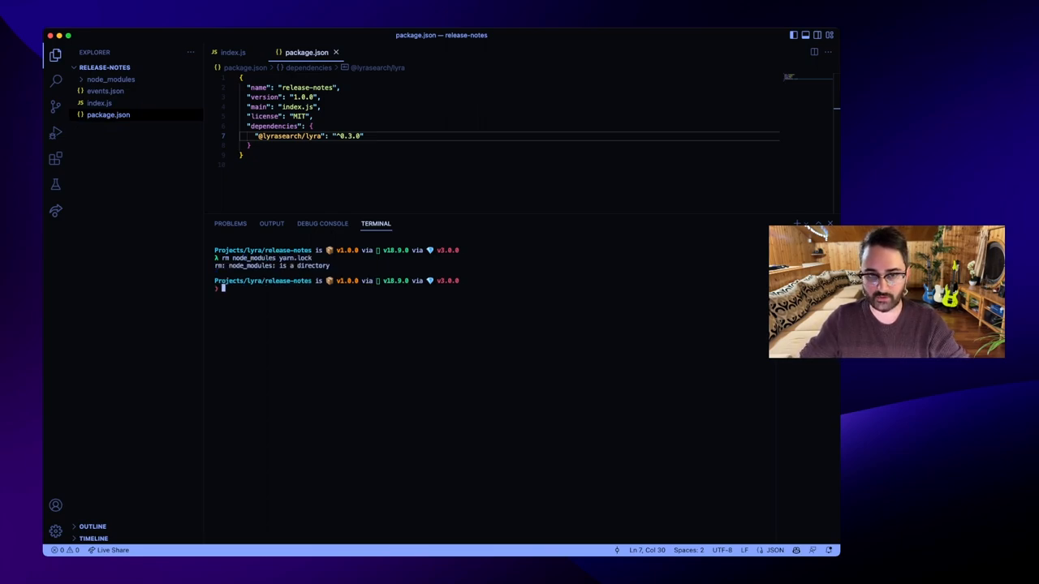
type("rm -rf node_modules")
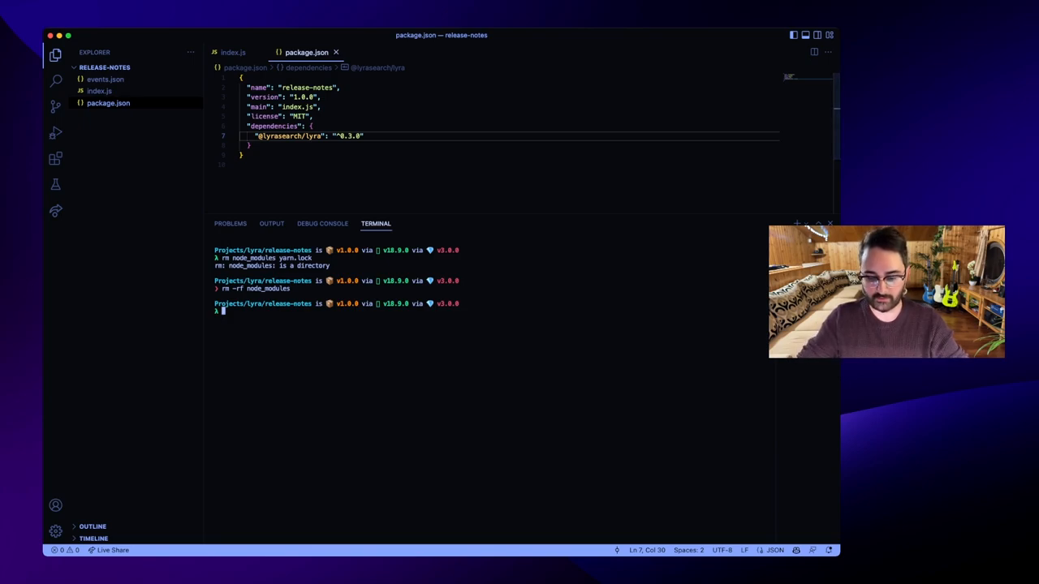
type("yarn")
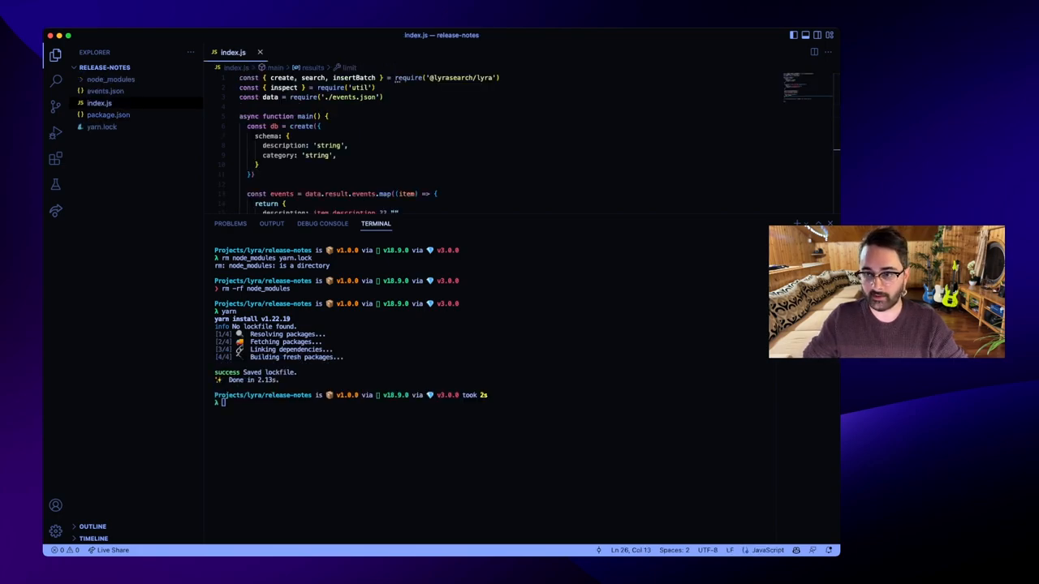
type("node index.js")
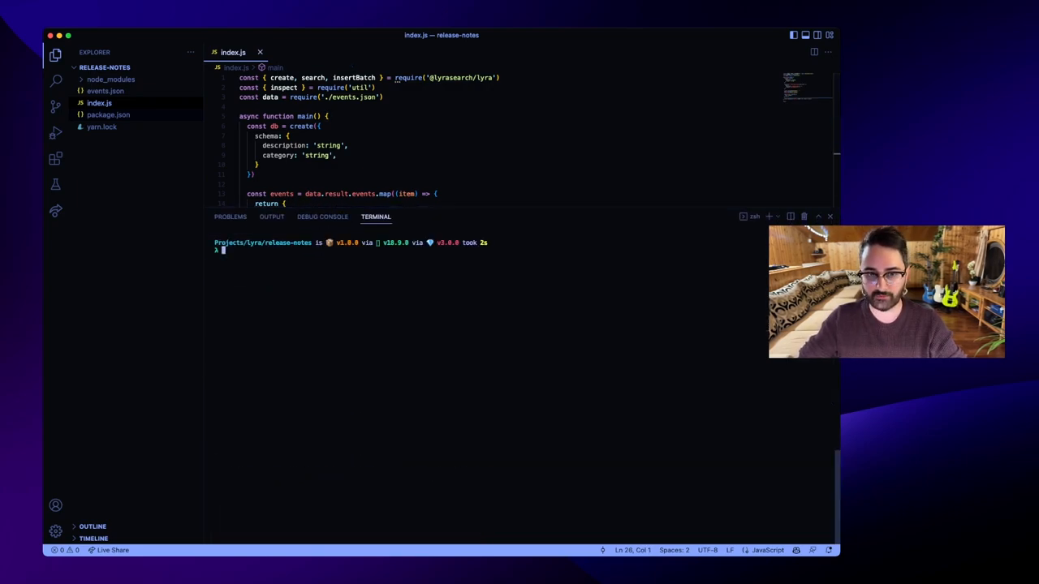
- Run node index.js under Lyra 0.3.0 and scroll to the search call
type("node")
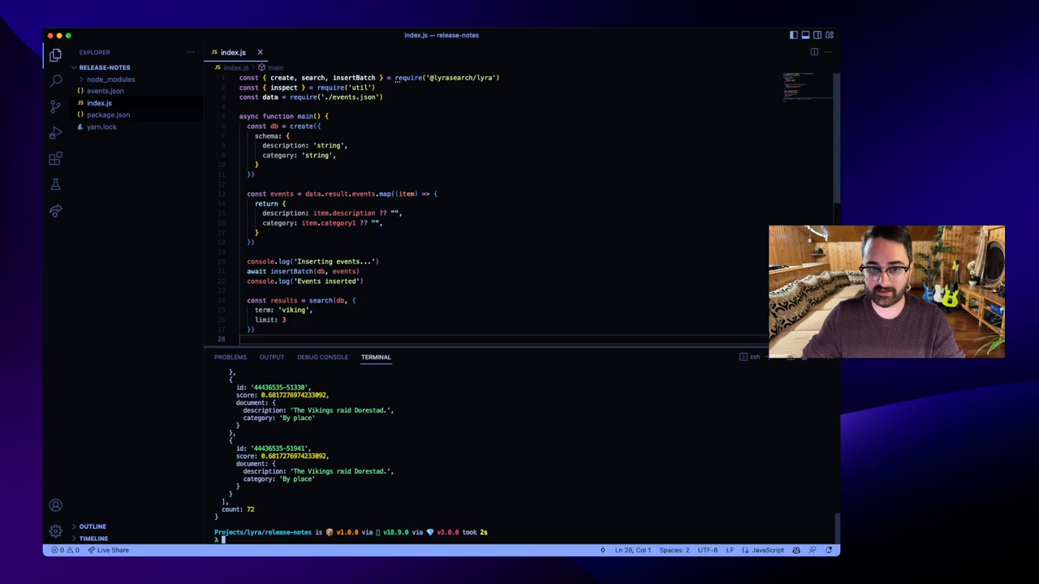
scroll("down", 3)
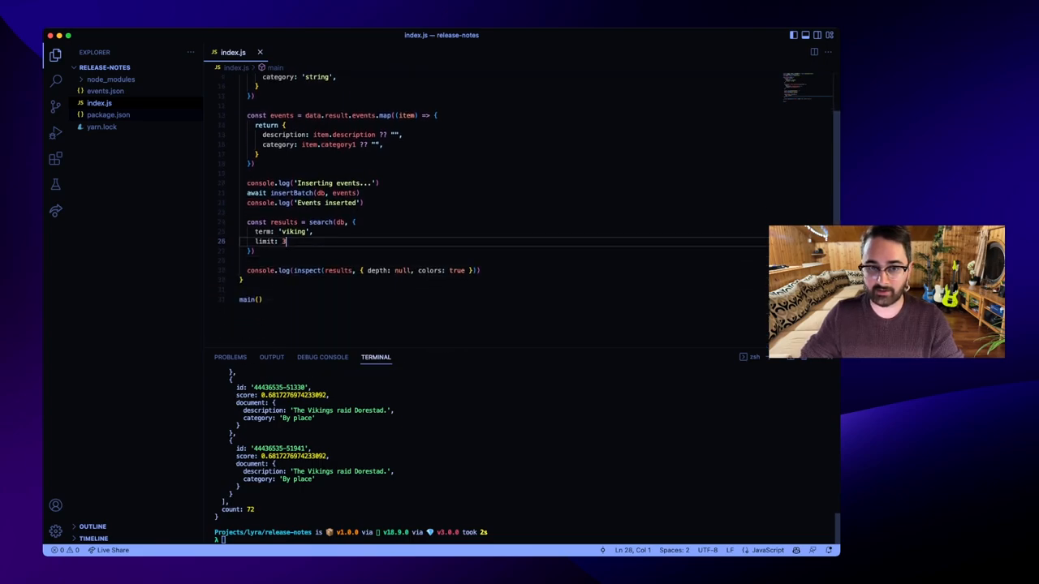
- Add offset: 10 to the viking search options and enlarge the terminal panel
type("o")
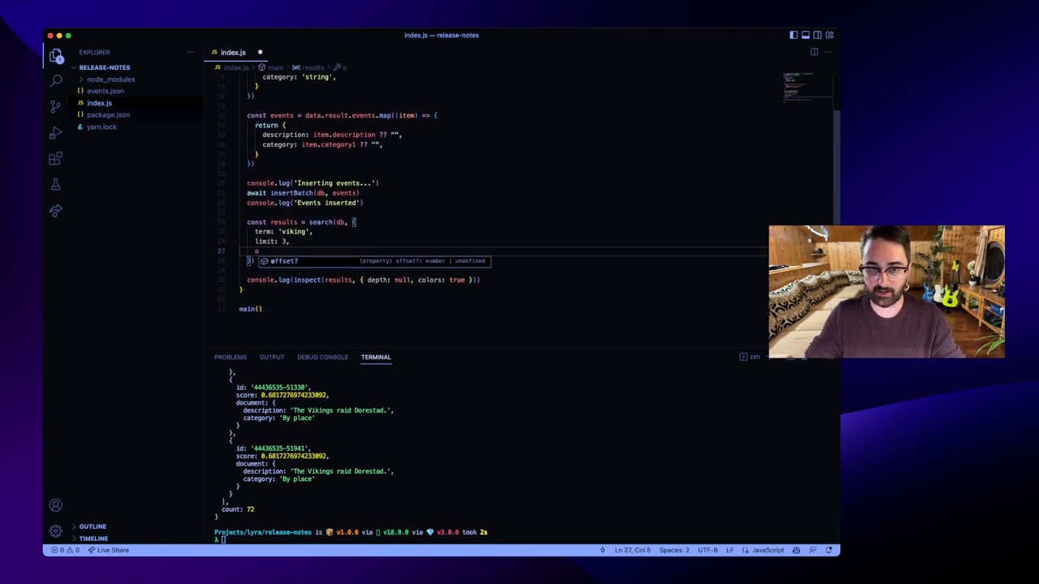
type("ffset: 10")
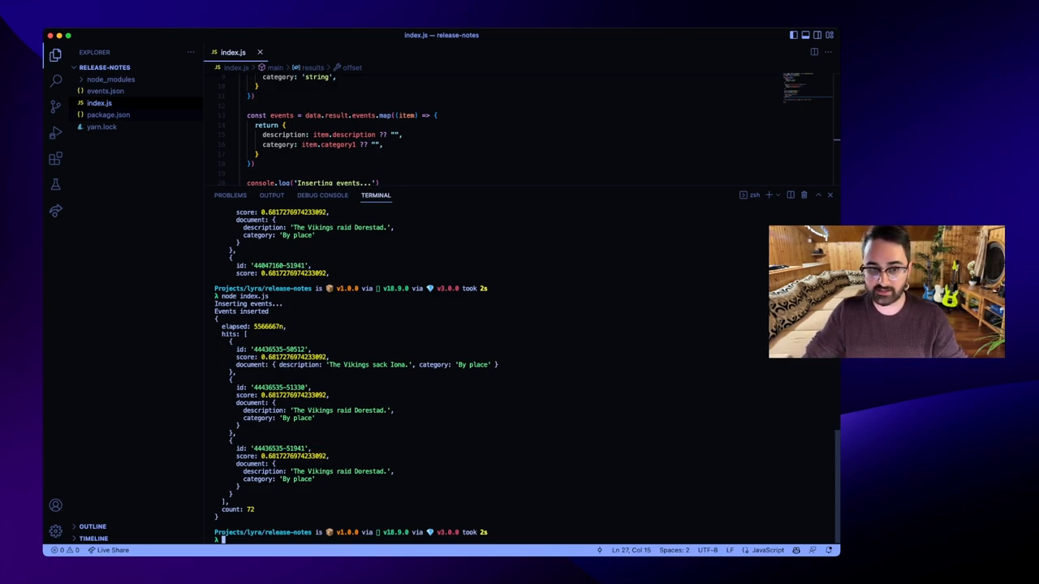
left_click_drag(216, 323, 826, 499)
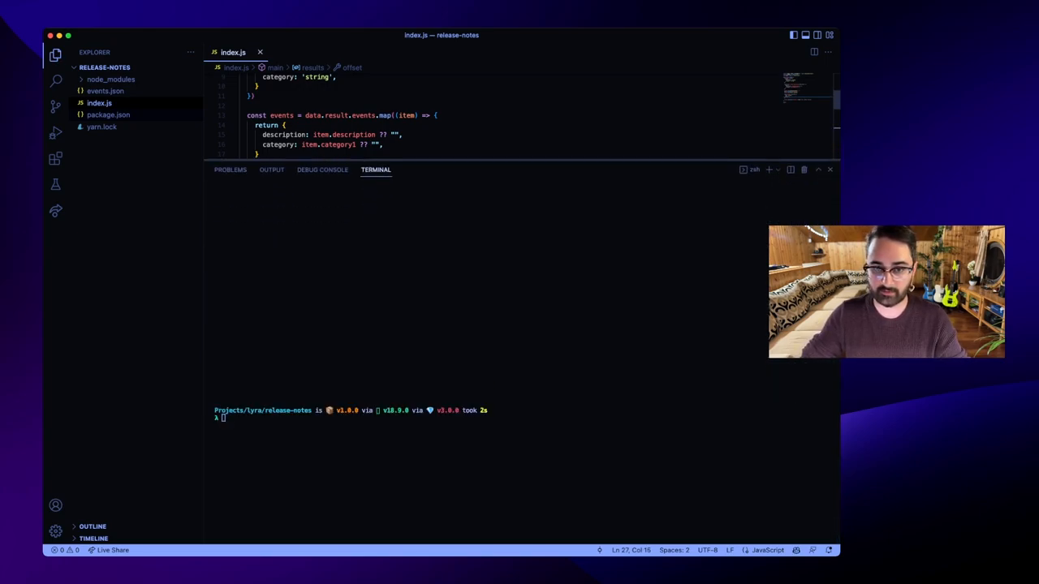
- Clear the terminal and run node index.js with the offset search
type("node index.js")
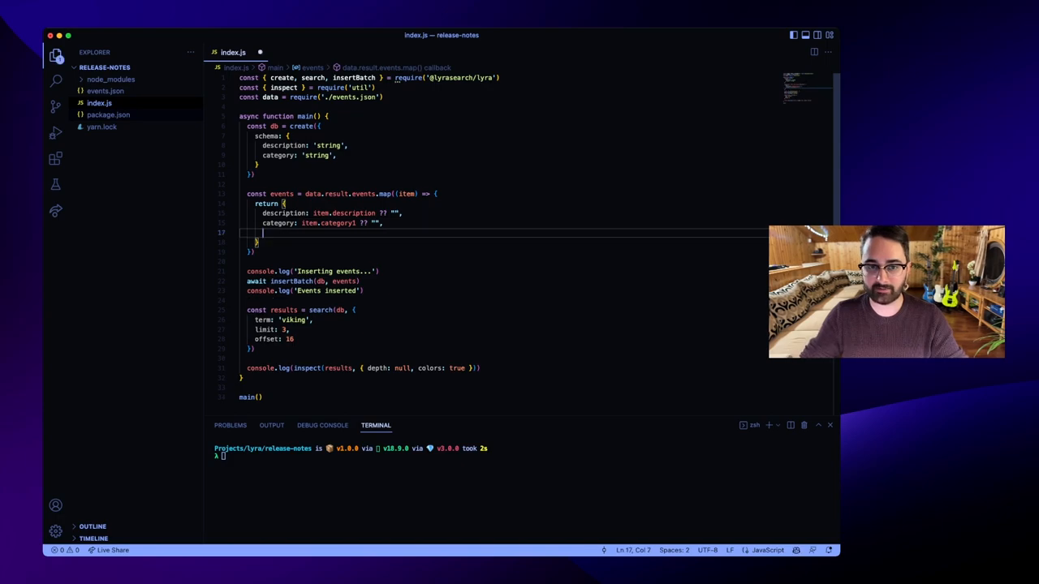
- Add 'random: Math.random()' to each returned event object in index.js
type("rand")
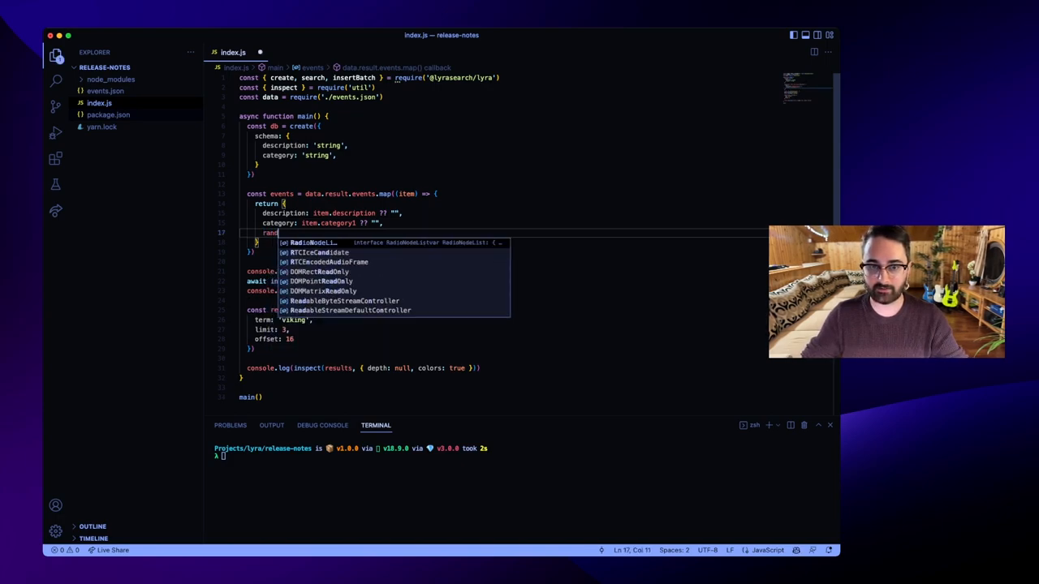
type("Math.random()")
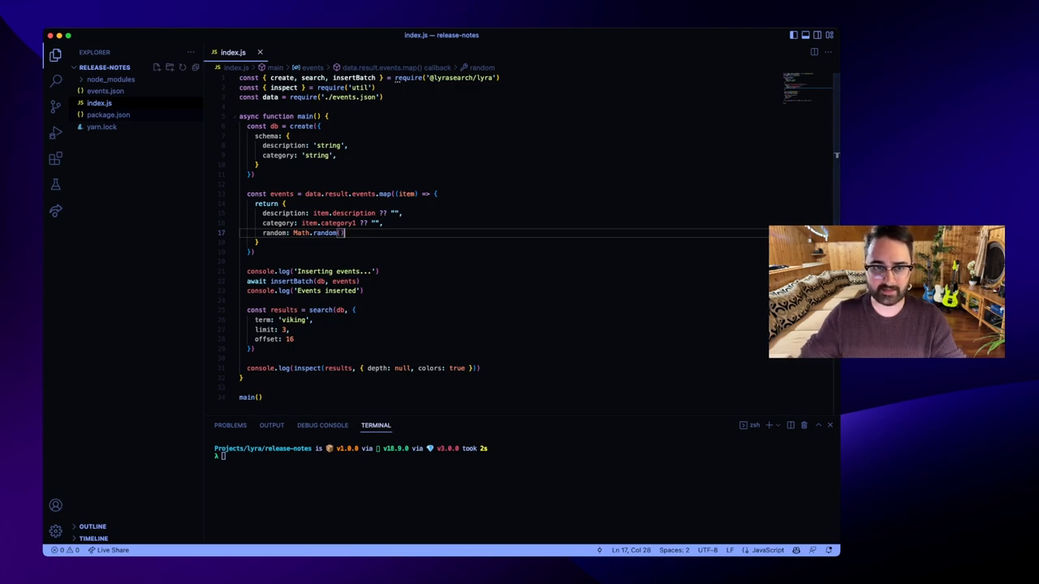
left_click(108, 115)
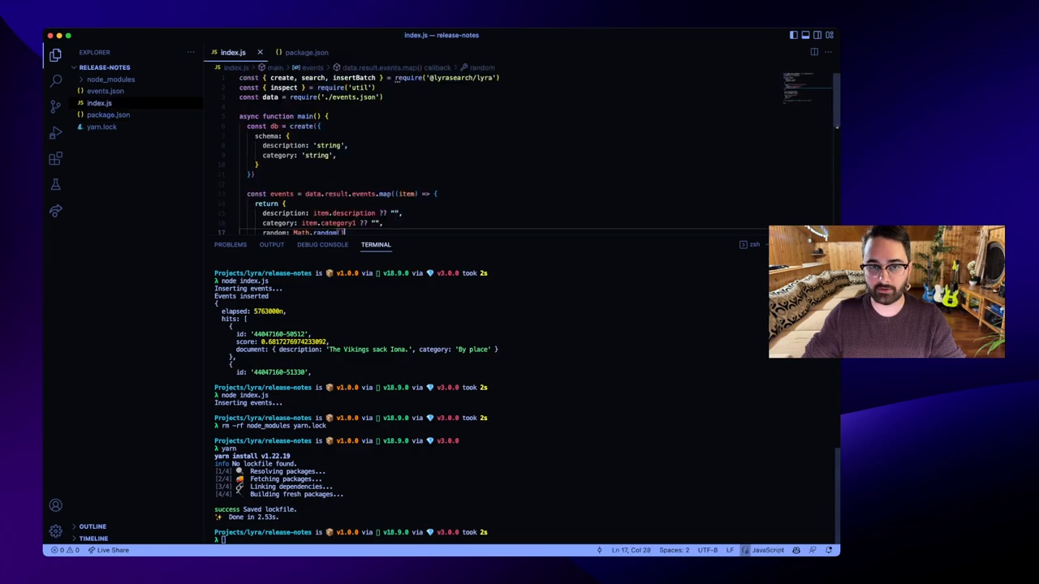
- Delete node_modules and yarn.lock, reinstall with yarn, and view package.json showing Lyra ^0.3.0
scroll("down", 3)
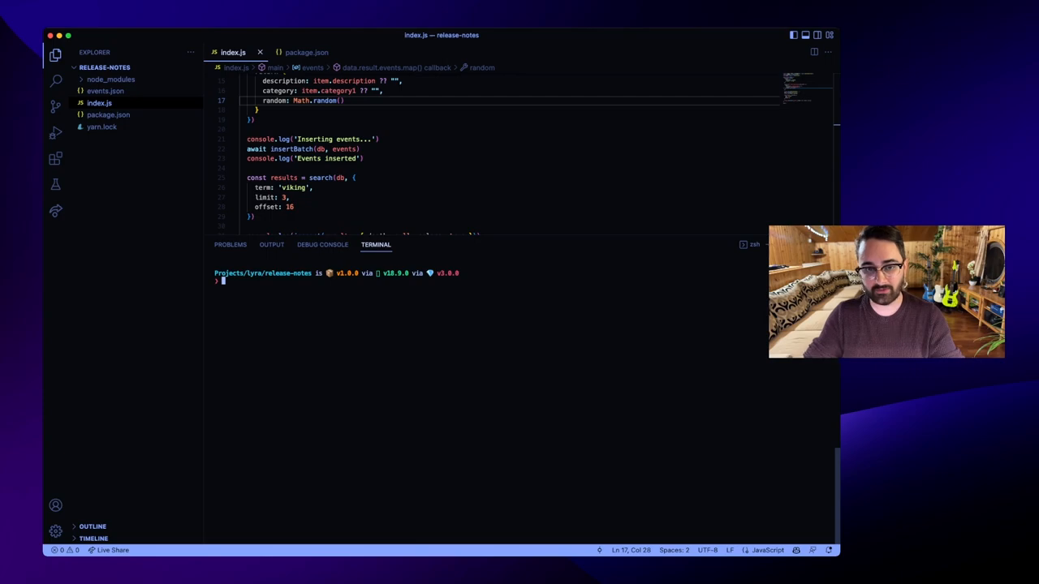
type("rm -rf")
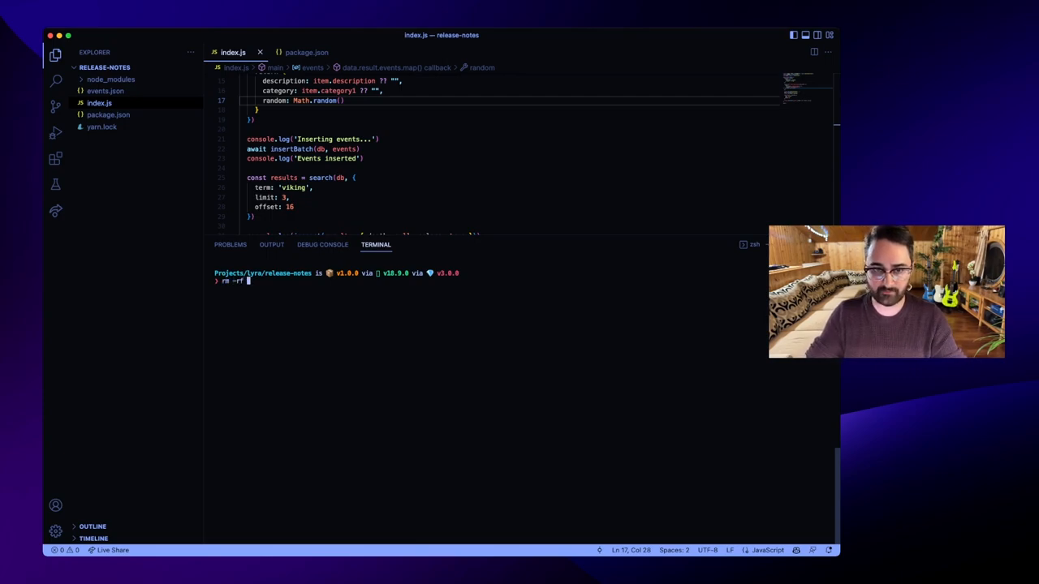
type("node_modules yarn.lock")
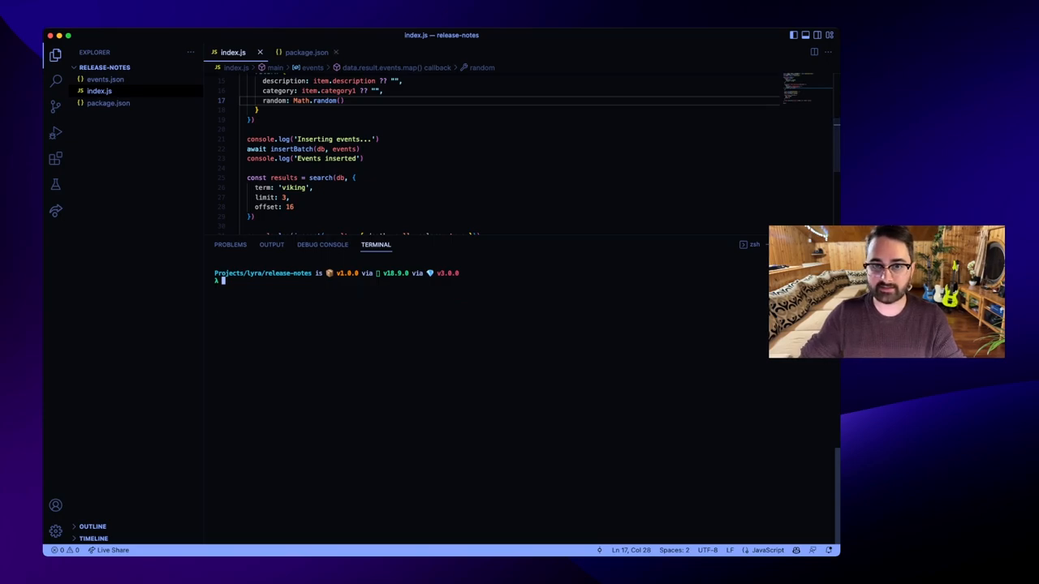
left_click(307, 52)
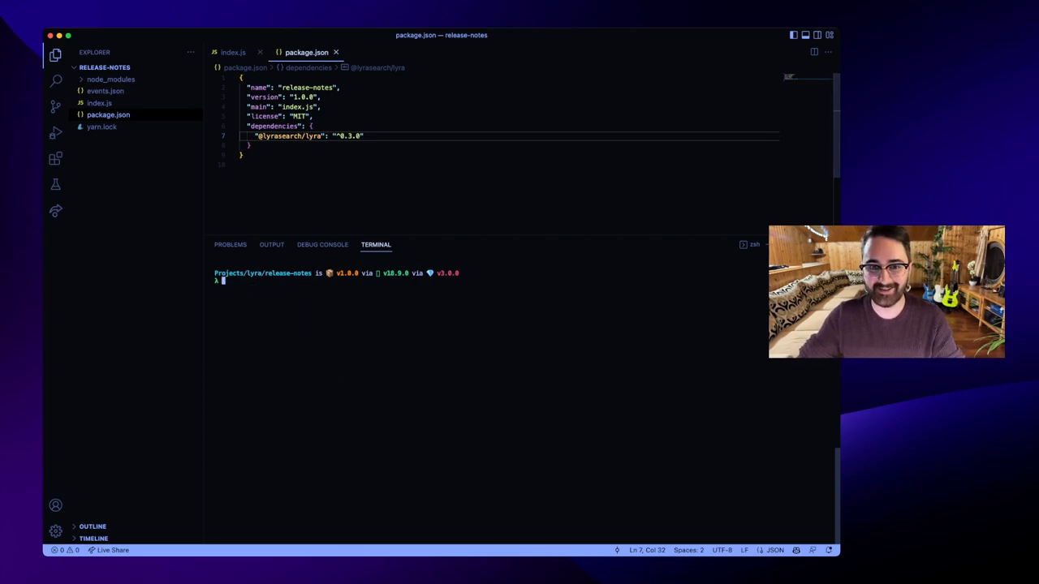
- Change the search offset in index.js from 16 to 0 and rerun the script
left_click(233, 52)
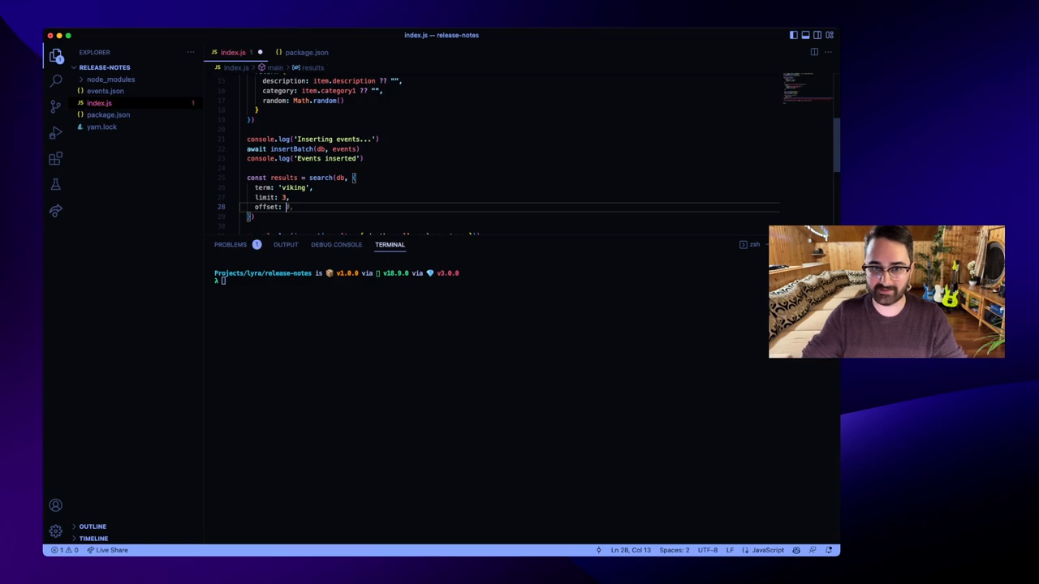
type("0")
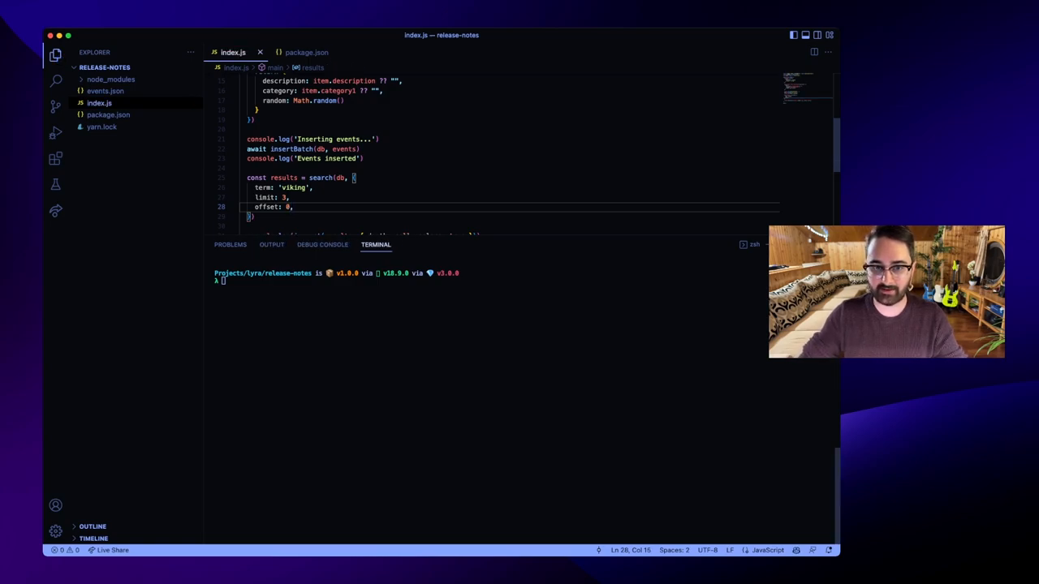
type("rm -rf node_modules yarn.lock")
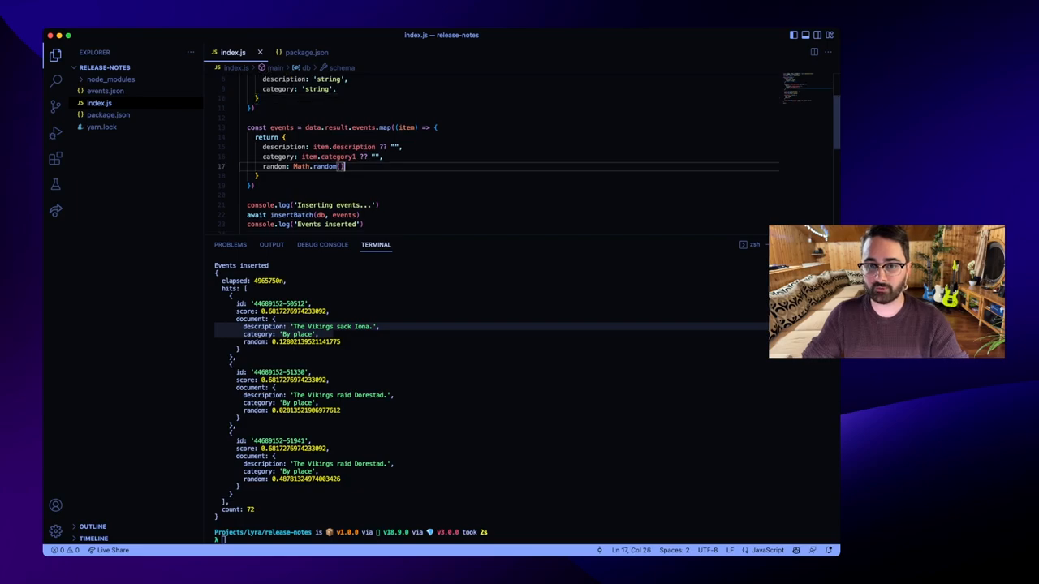
- Give each event a nested foo object with bar, baz: 20 and findMe fields
key("enter")
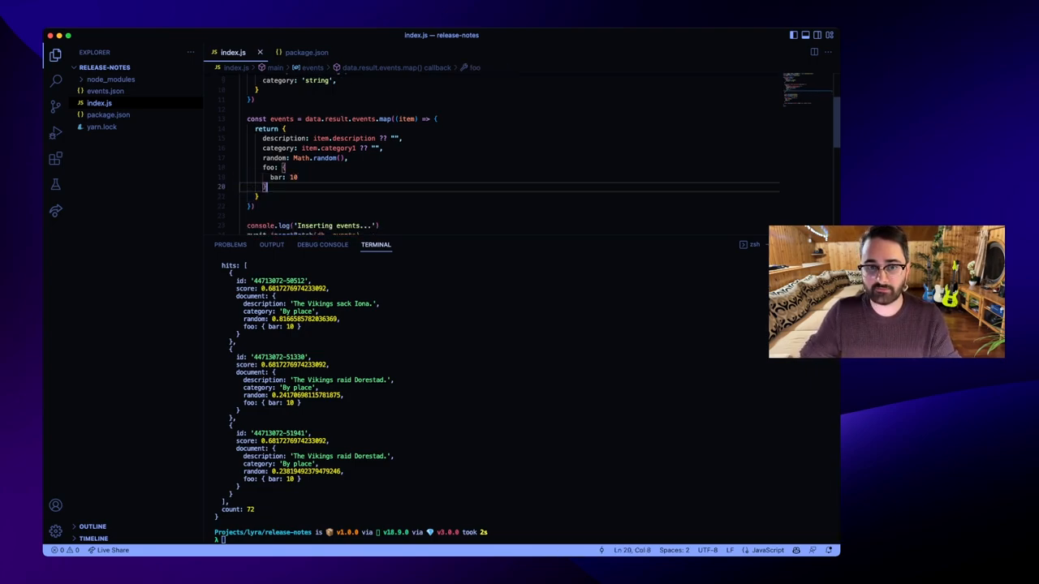
type("baz: 20,")
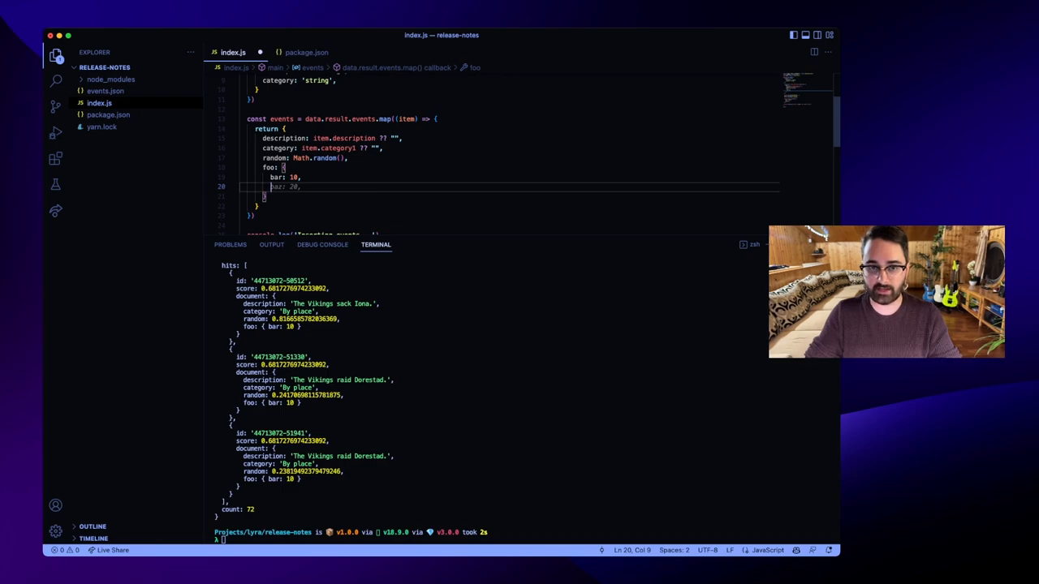
type("findMe:")
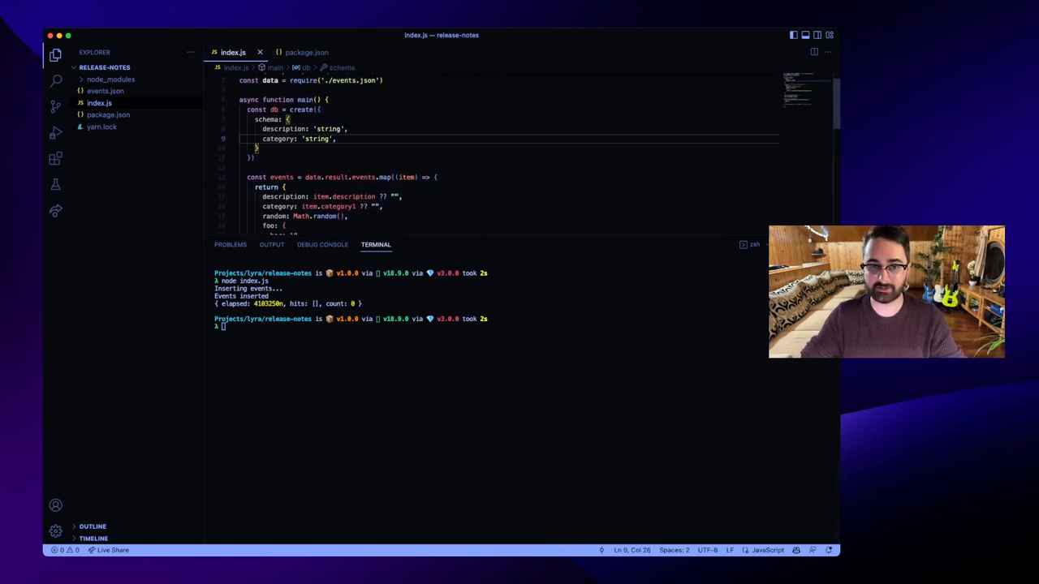
- Replace the first event's category1 in events.json with 'aisuhd8gas980fu9asg8dffagysu9das9gdyag8suhijd' and search for it
left_click(105, 91)
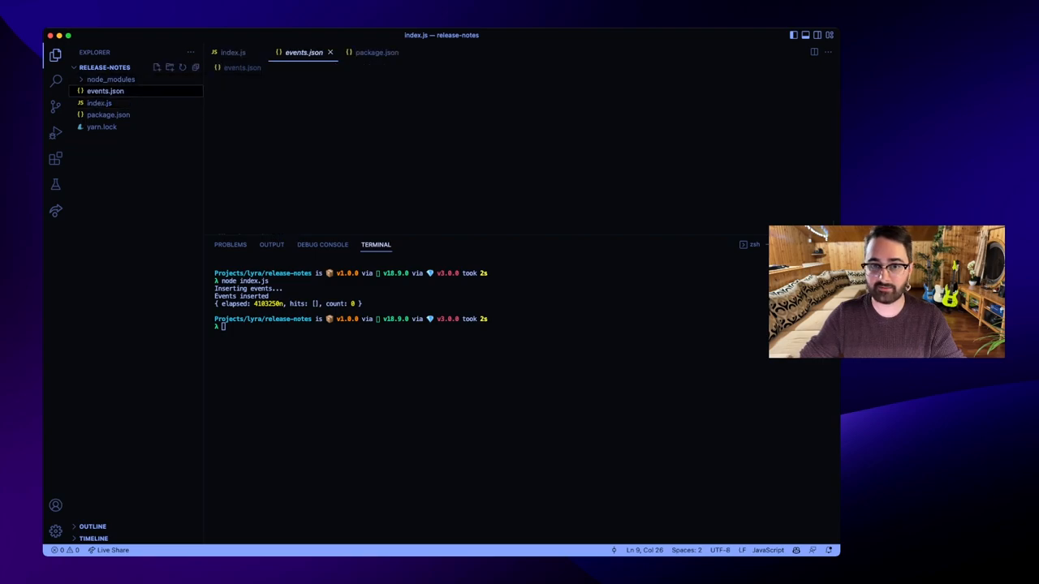
left_click(304, 52)
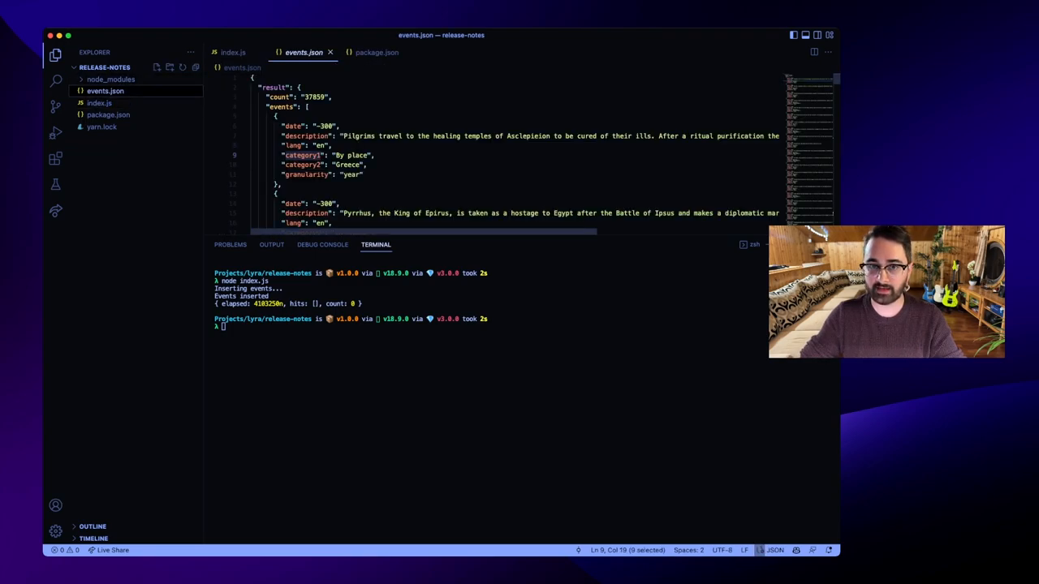
type("aisuhd8gas980fu9asg8dffagysu9das9gdyag8suhijd")
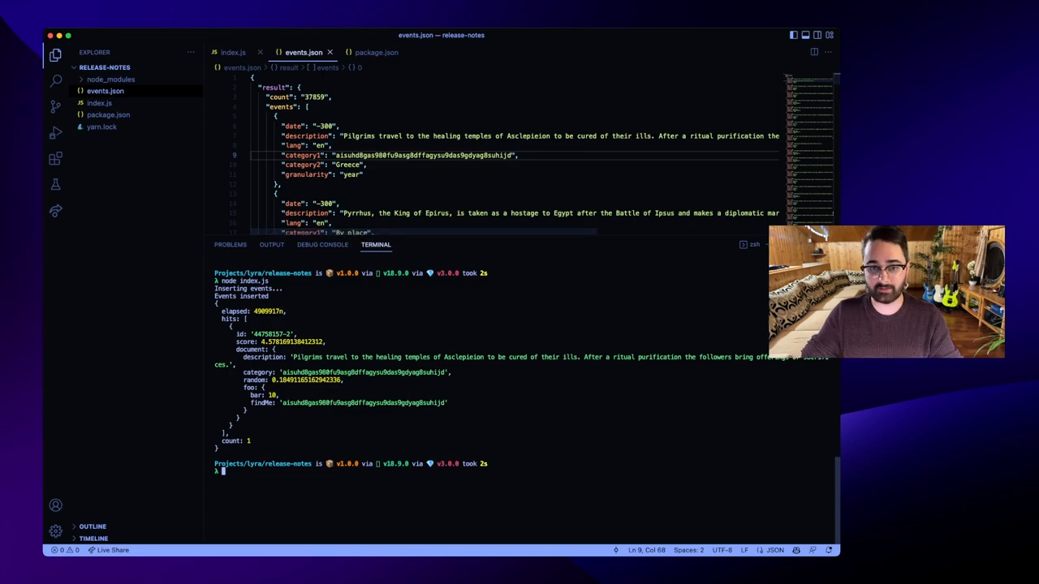
left_click(233, 52)
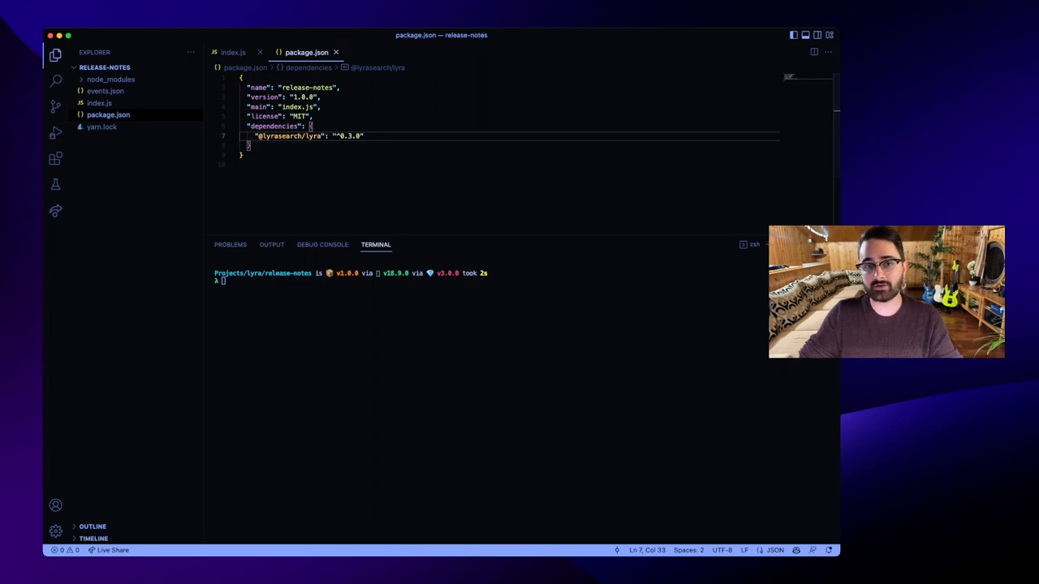
- Return to index.js and delete the random and foo properties from events
left_click(233, 52)
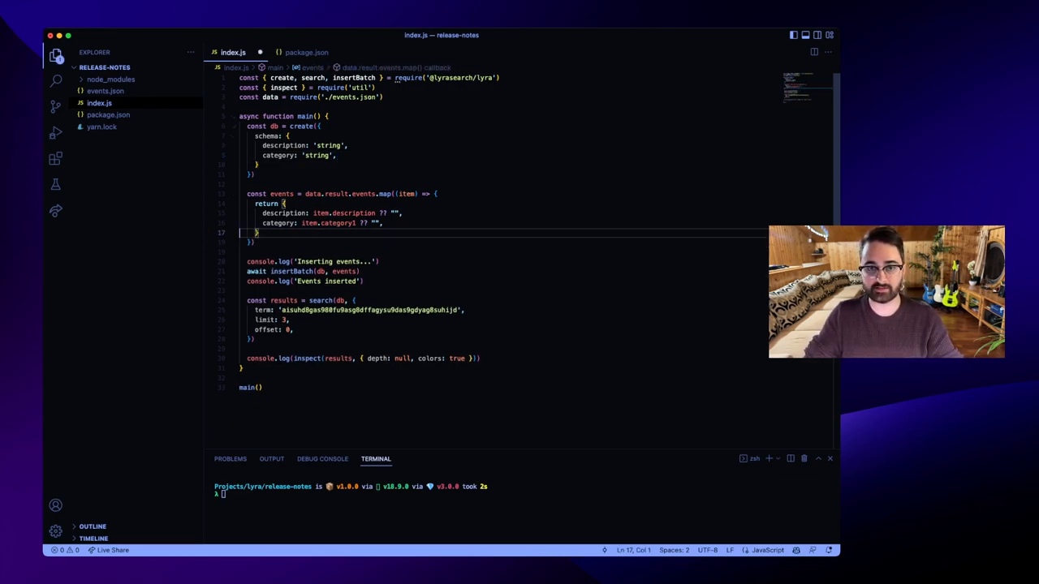
- Add id: 'string' to the schema, random ids to events, and search 'viking attack'
type("id:")
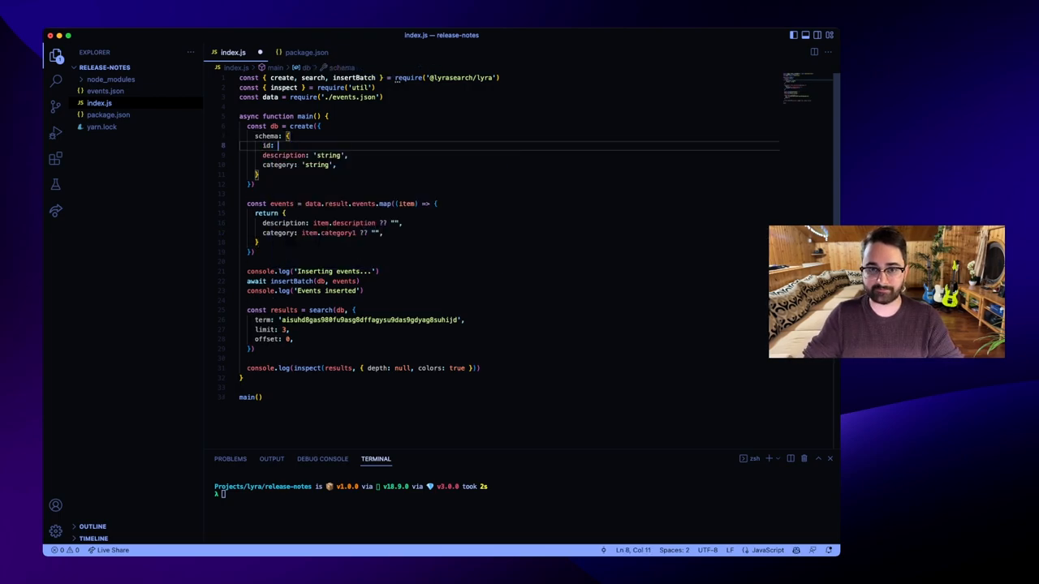
type("'string',")
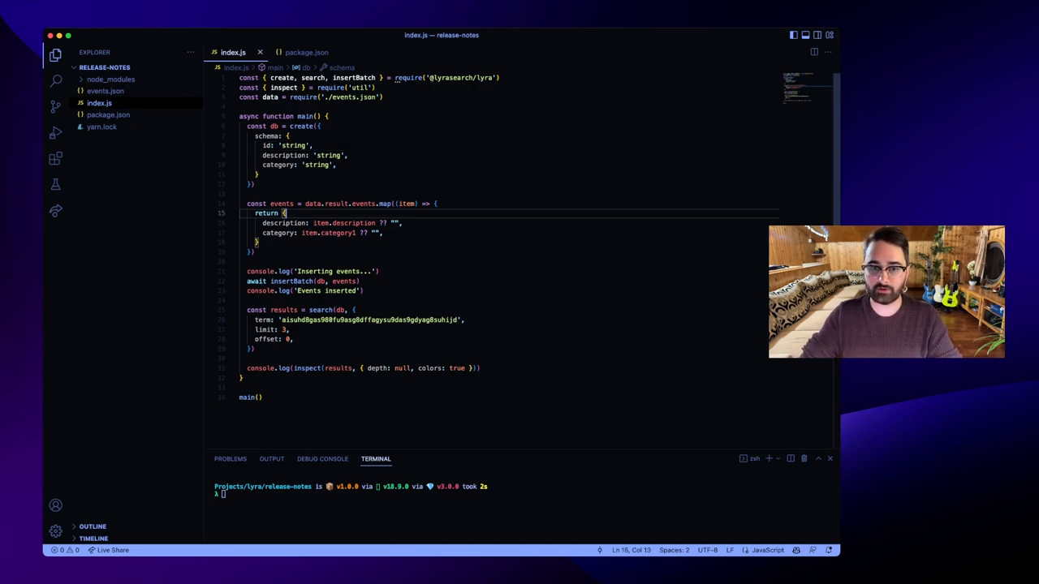
type("id: item.id,")
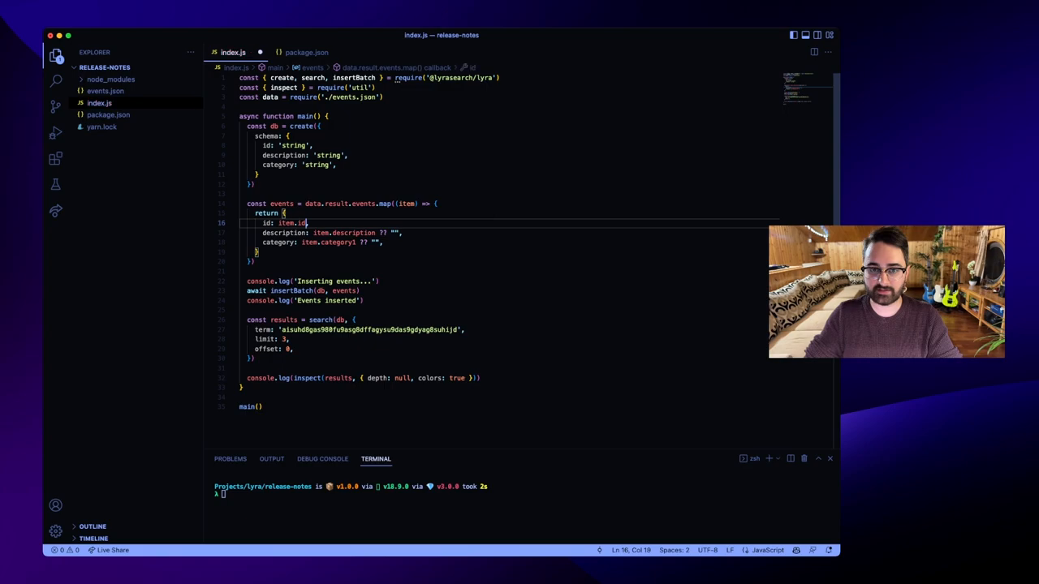
type("Math.i")
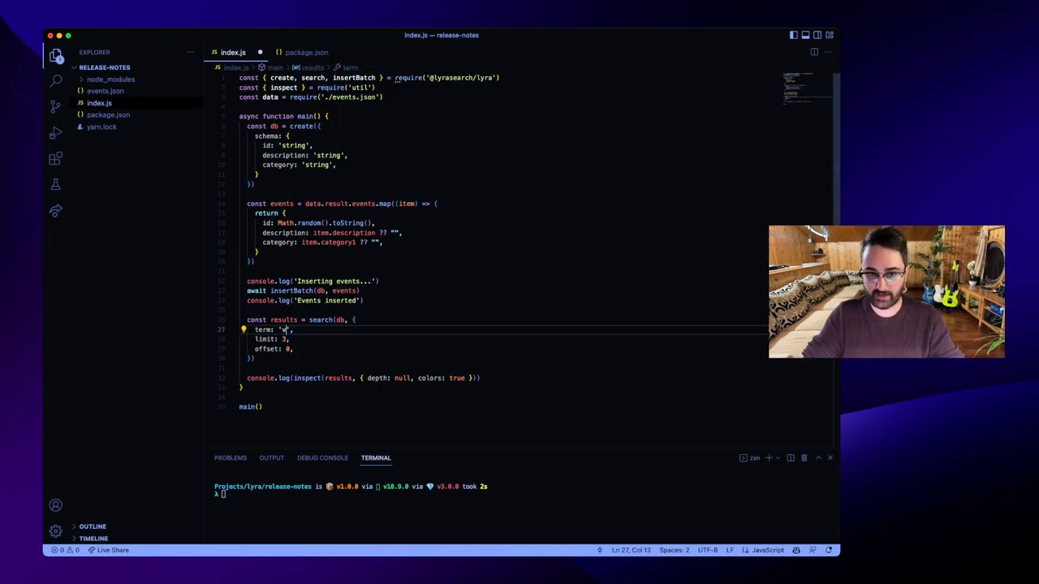
type("viking attack")
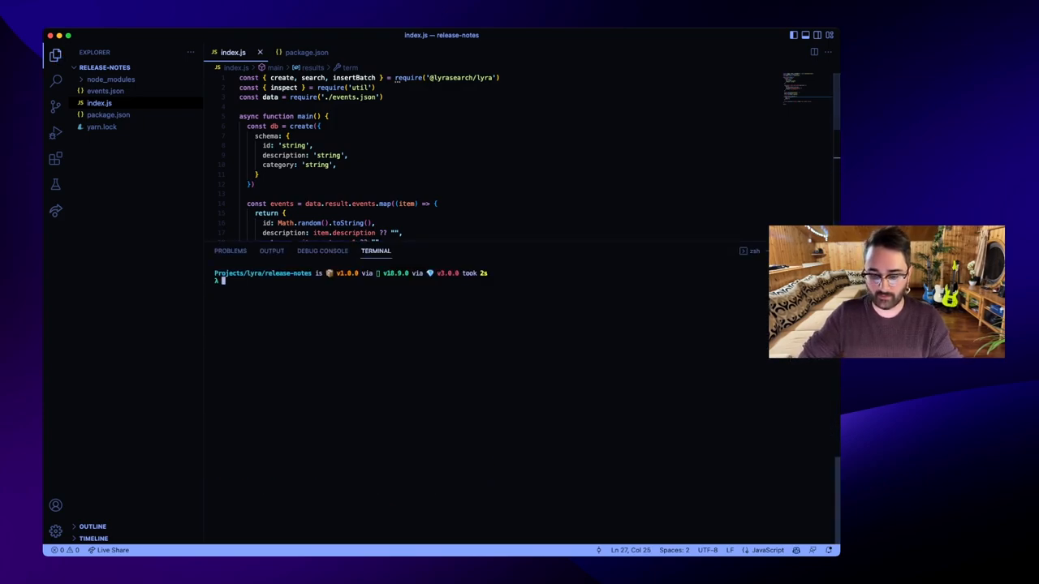
- Run node index.js to see nine viking attack hits, then clear index.js
type("node index.js")
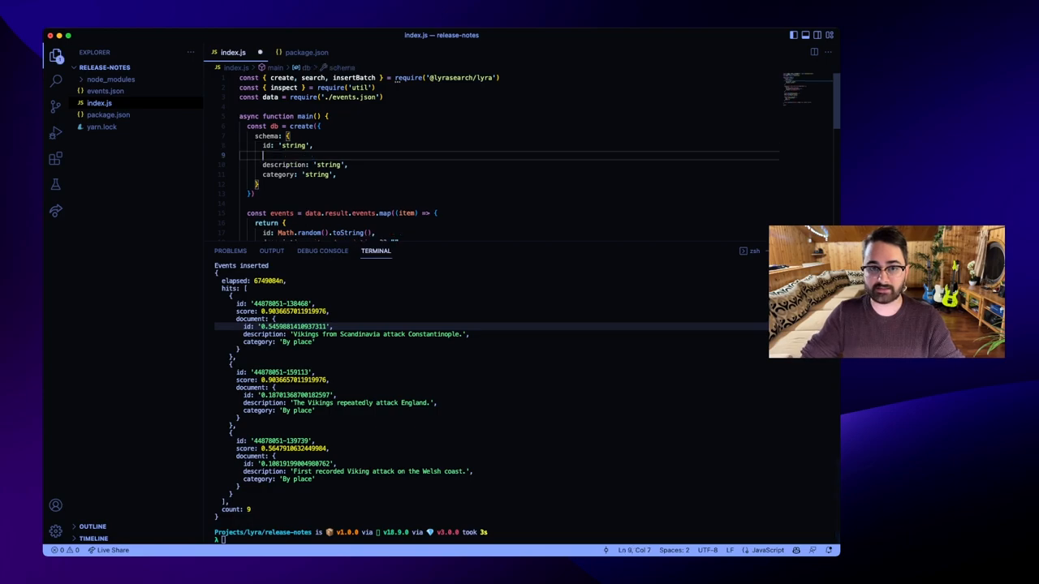
type("score:")
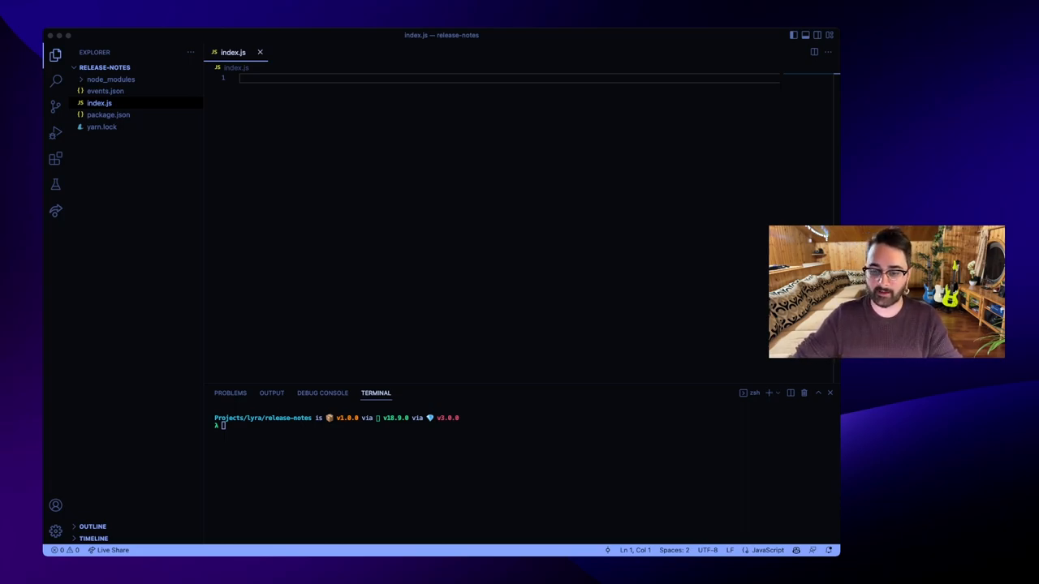
- Import formatNanoseconds and log several values, printing 19s, 10μs and 10ns
type("const { formatNanoseconds } = require('@lyrasearch/lyra/dist/cjs/internals')")
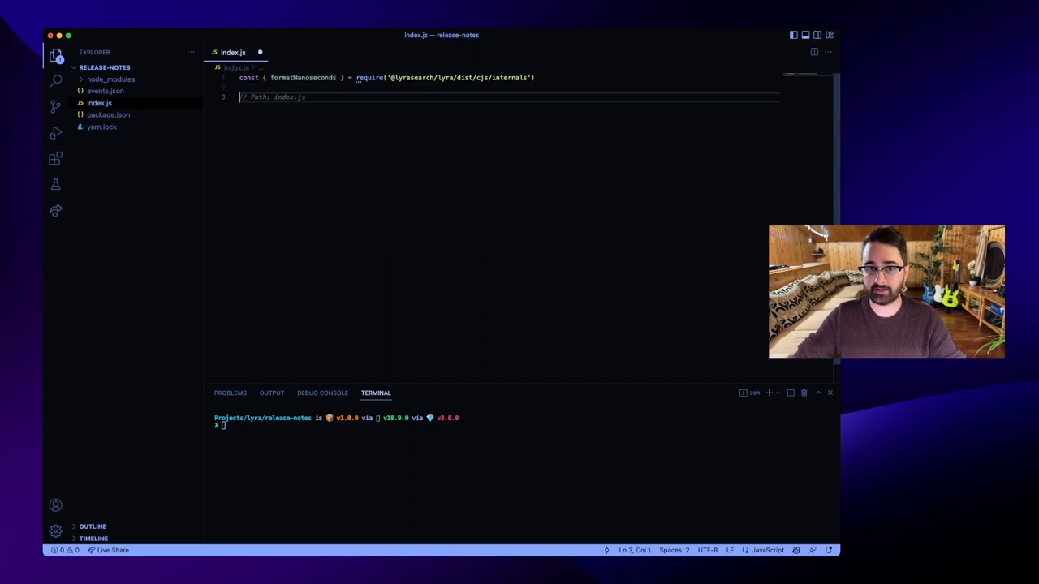
type("console.log(")
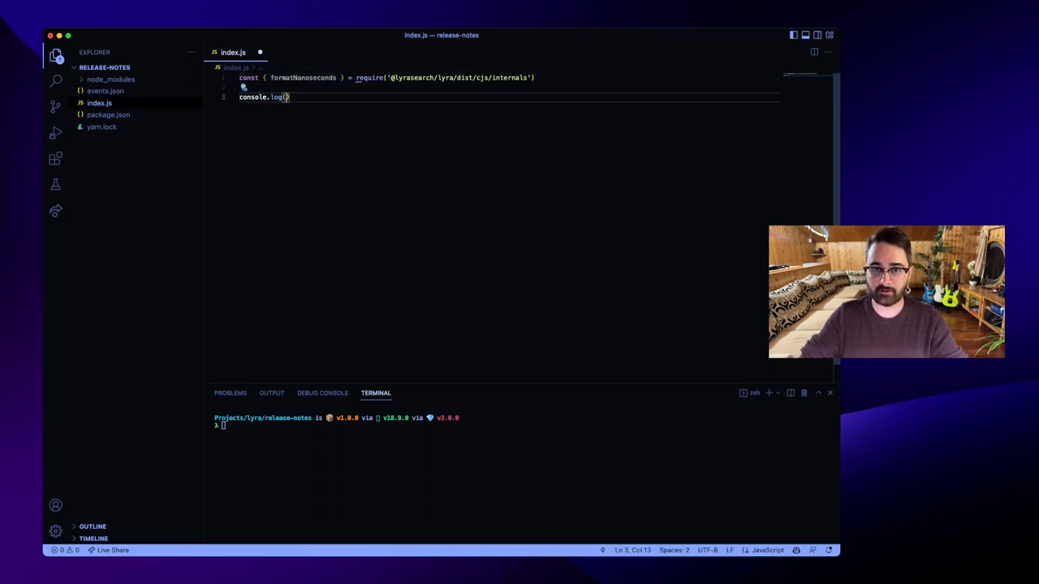
type("formatNanoseconds")
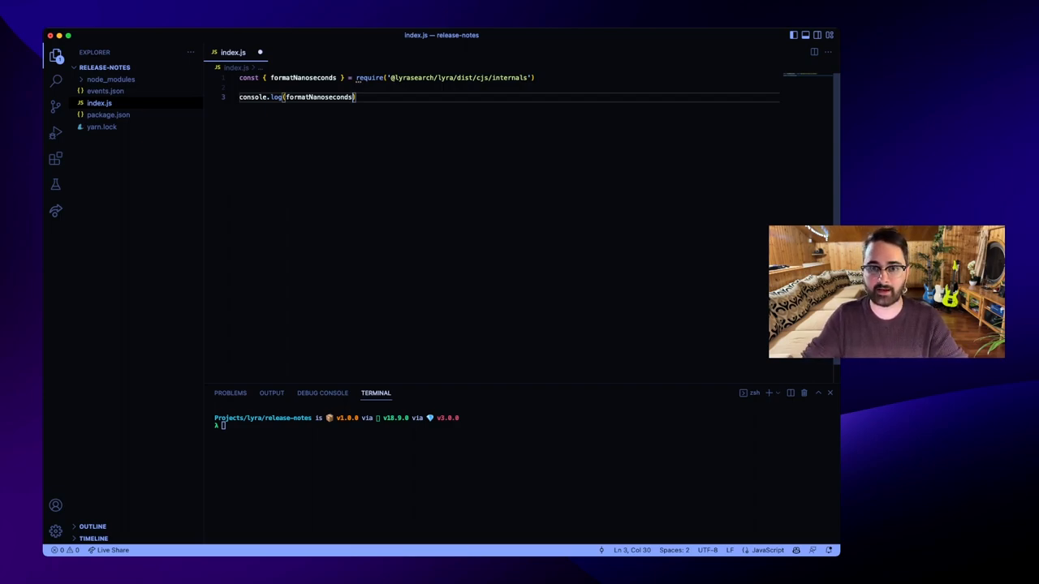
type("123456789")
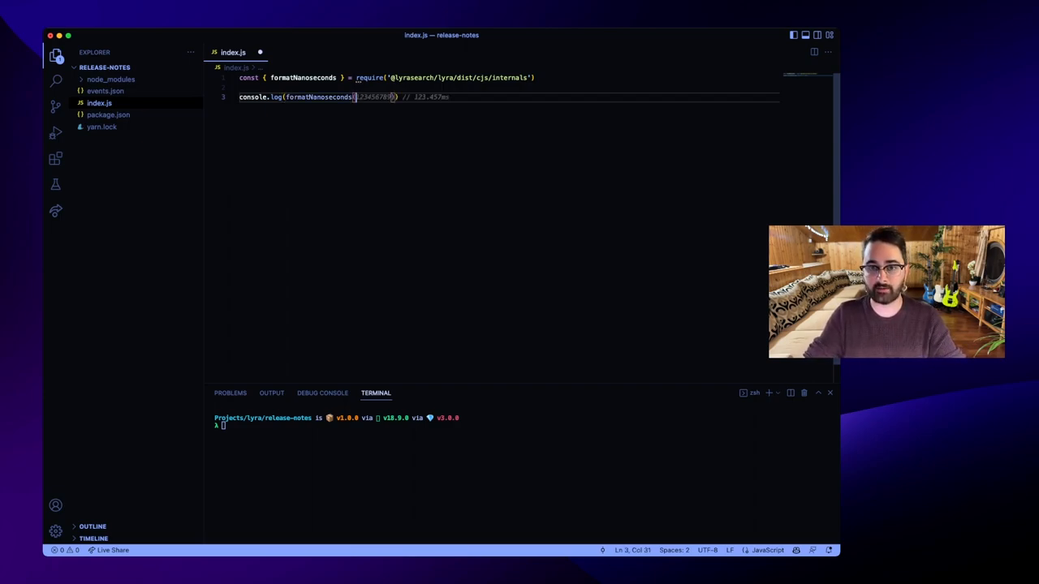
type("19023190023n")
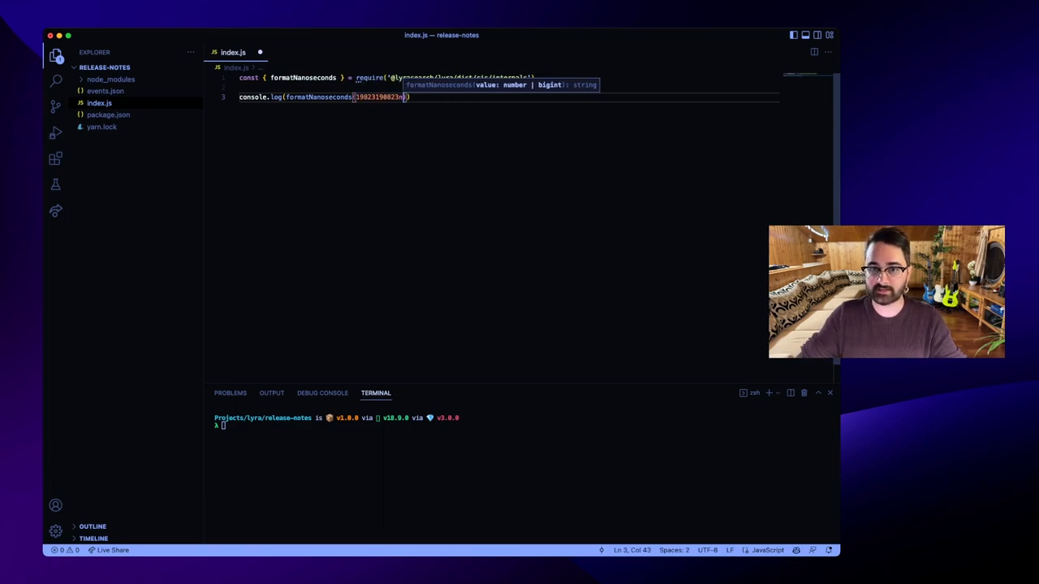
type("node index.mjs")
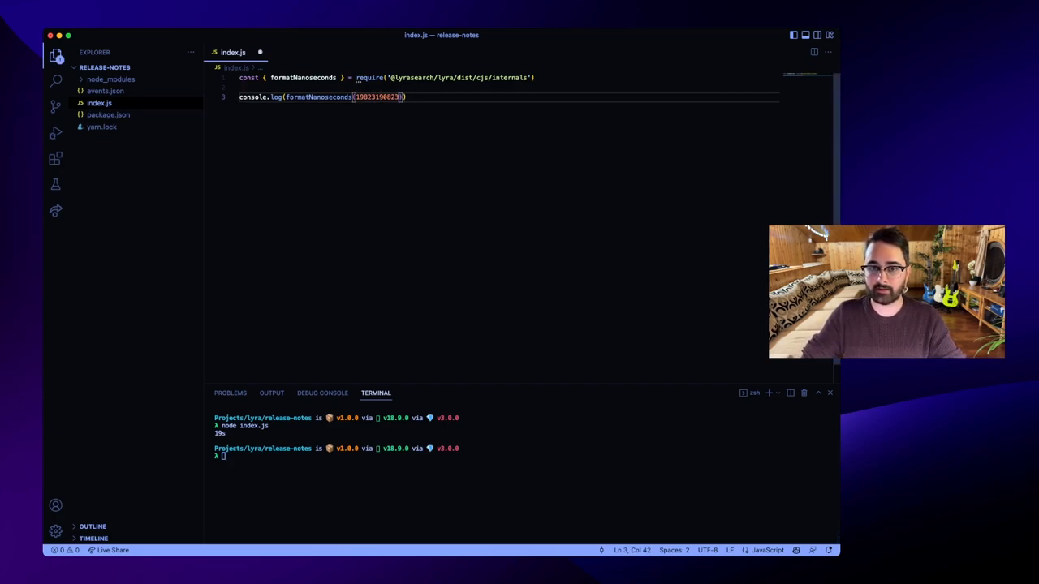
type("1000")
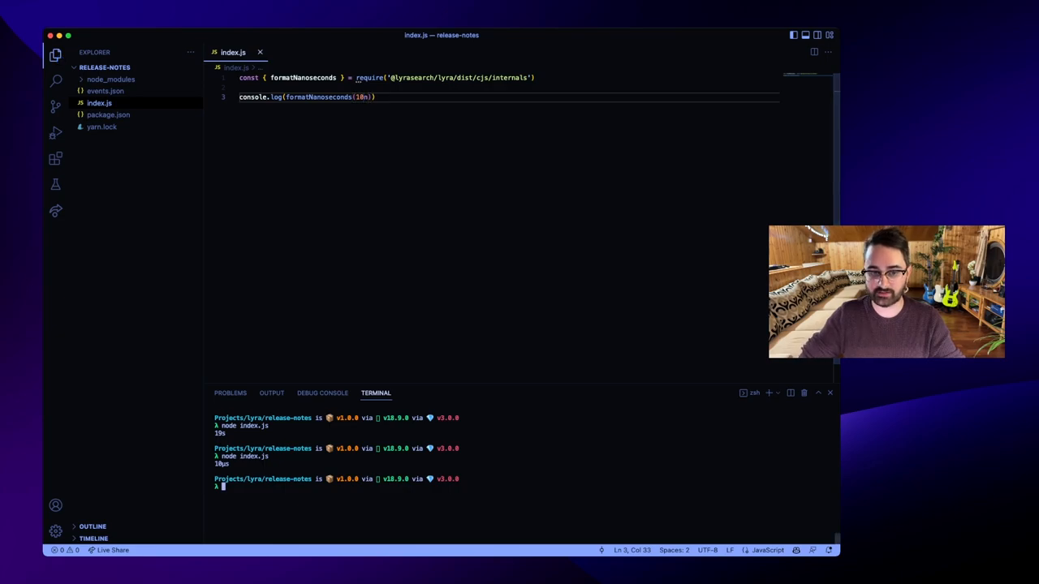
key("Enter")
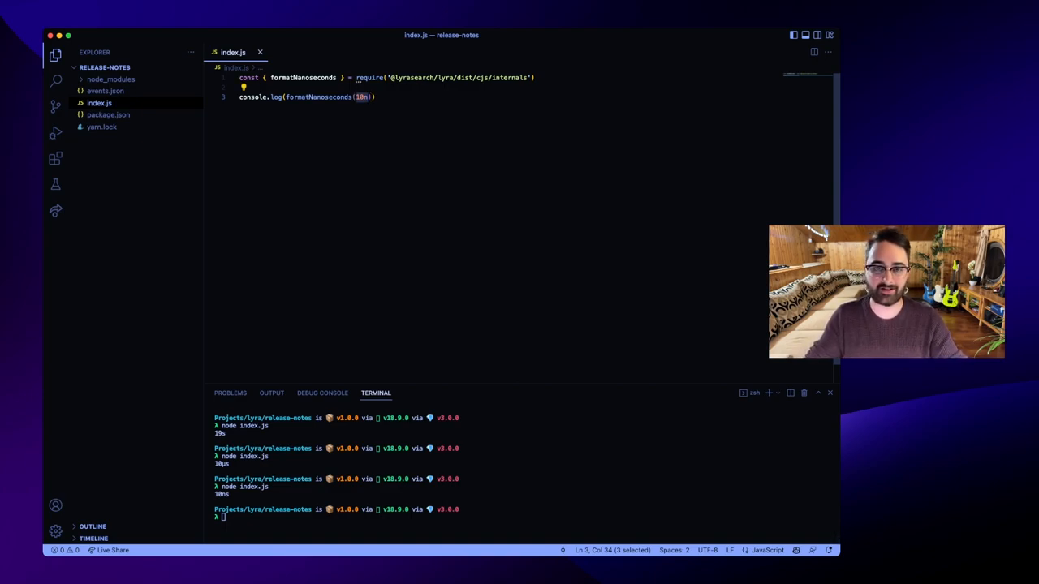
left_click(369, 96)
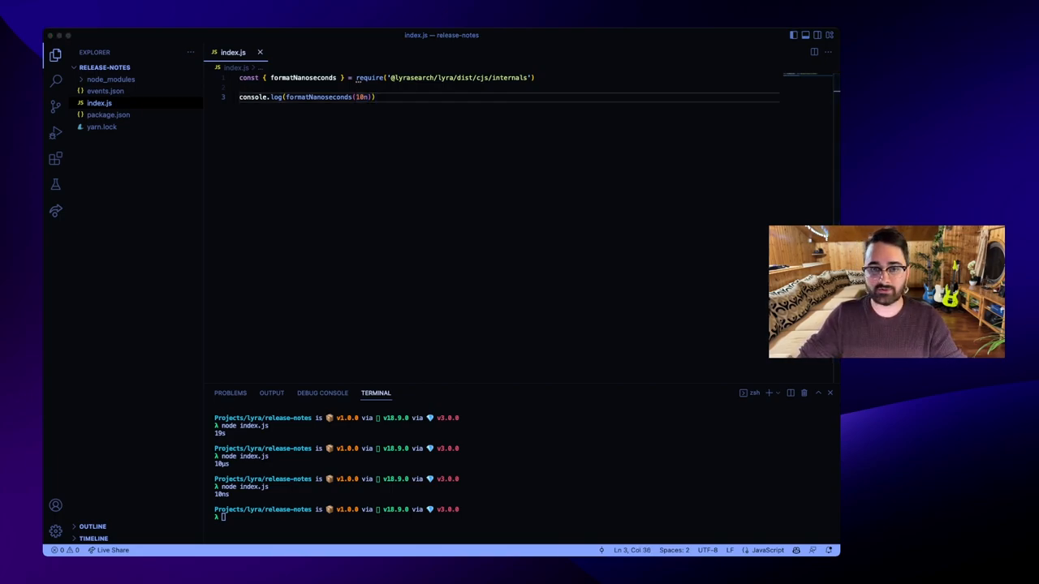
type("getNanosecondsTime")
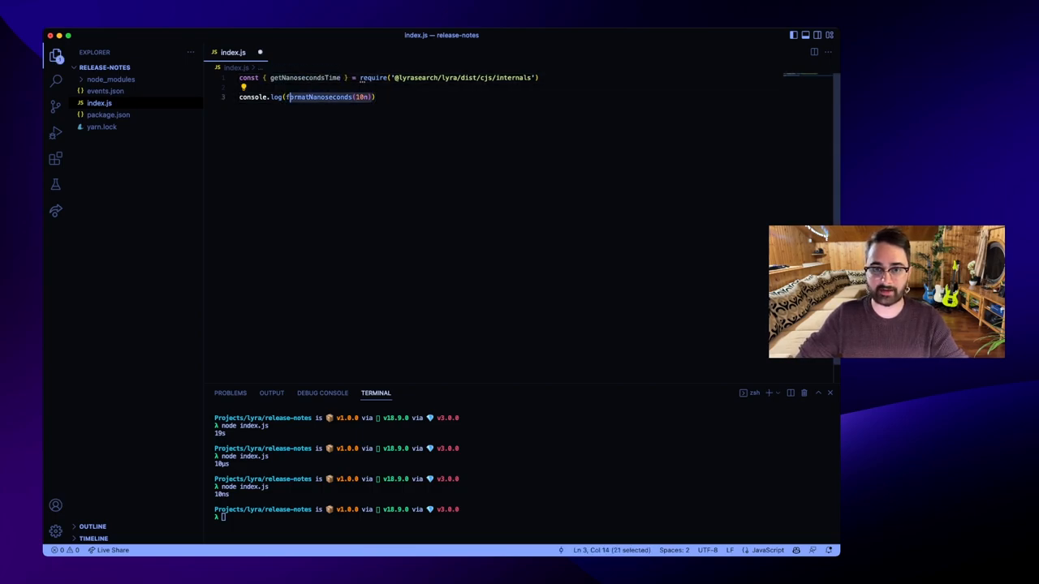
type("getNanosecondsTime(Date.now())")
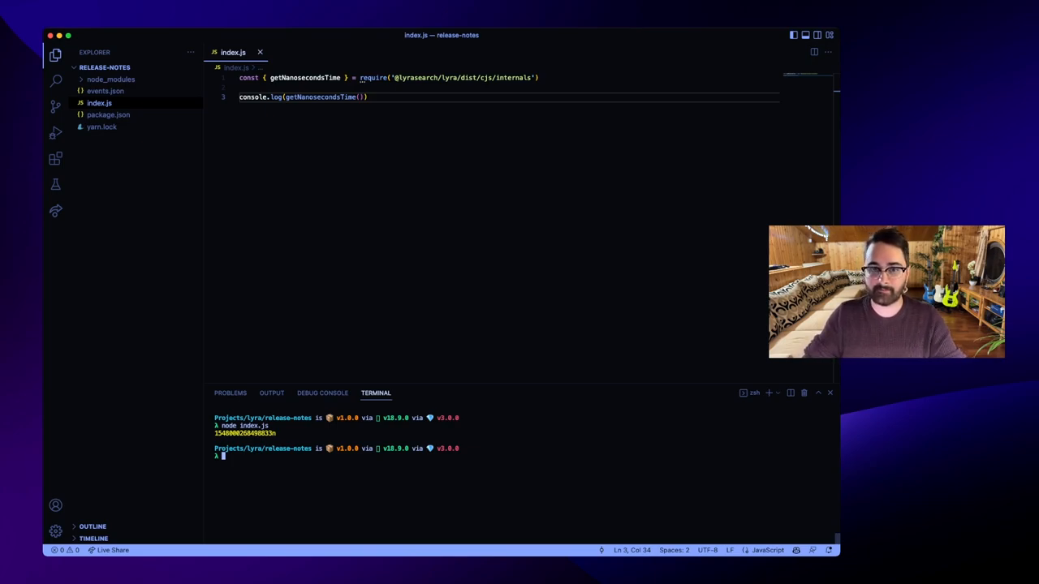
key("Enter")
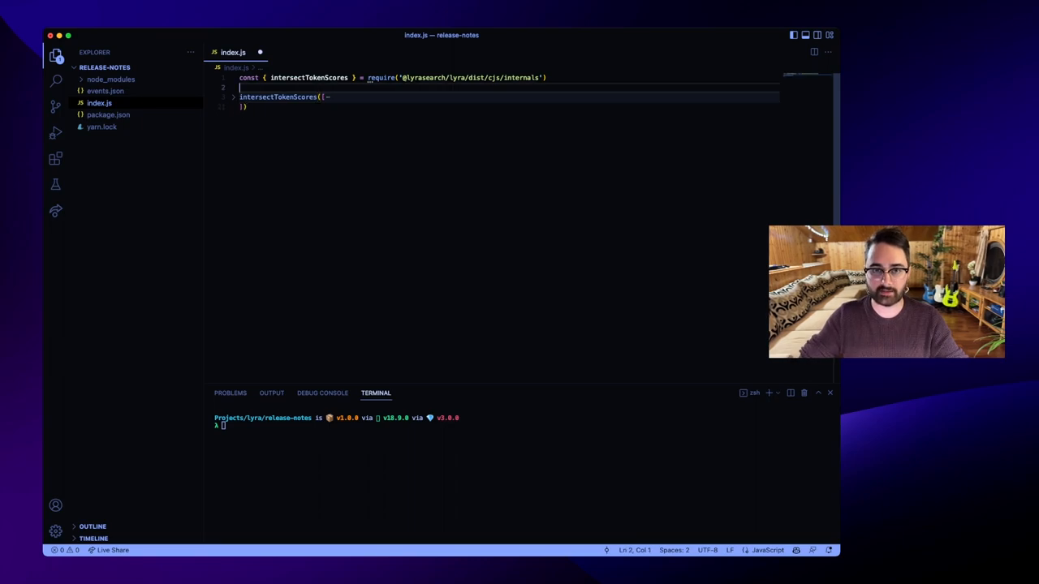
- Log intersectTokenScores over three token lists, printing foo and bar with score 9
type("console.log(")
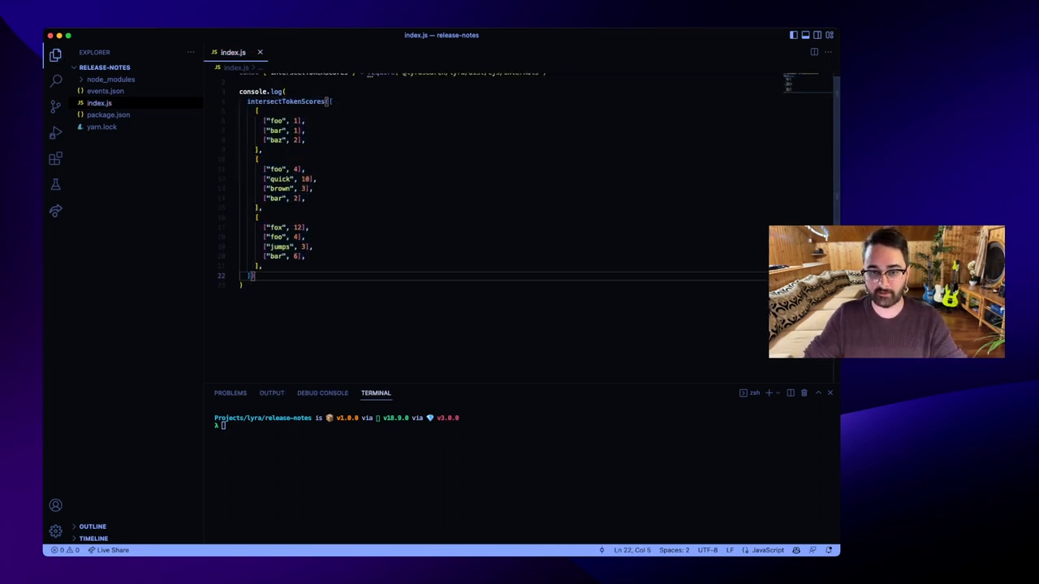
type("node index.js")
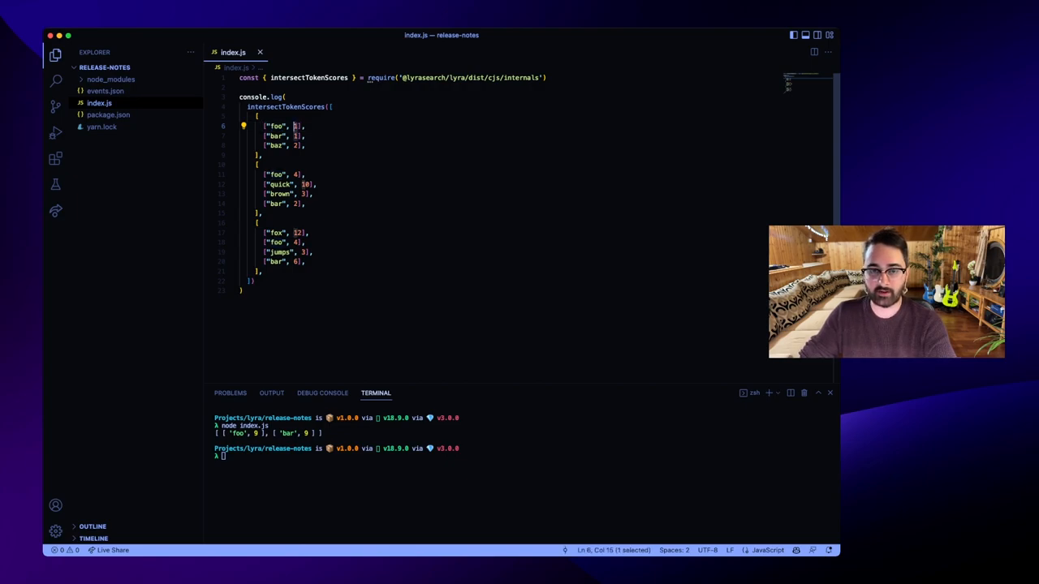
left_click(299, 174)
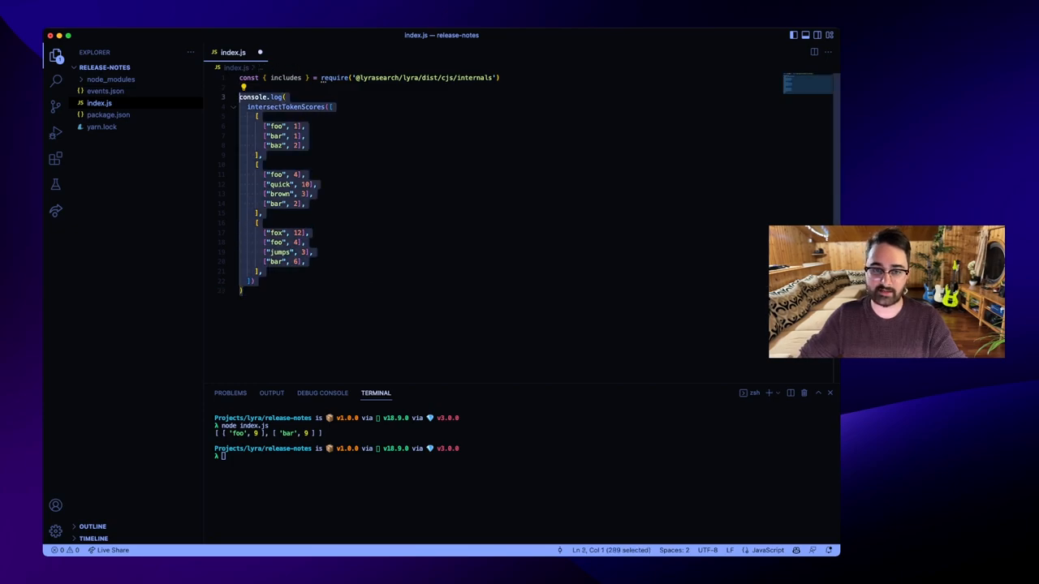
- Replace the token-score demo with console.log of includes([10,20,30], 10)
type("includes([10,20,30], 10)")
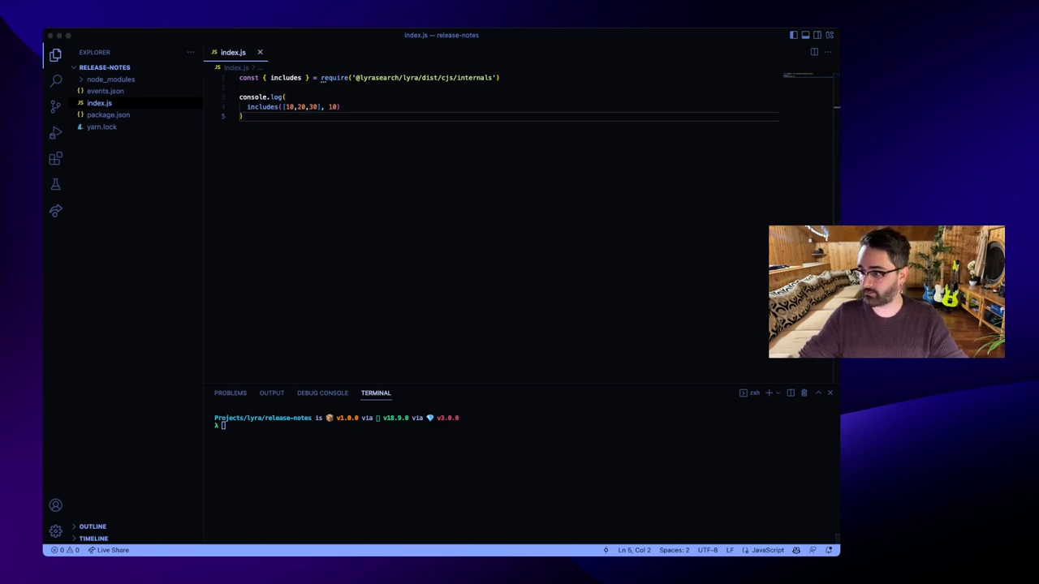
- Change the import to boundedLevenshtein
type("boundedLevenshtein(\"moon\", \"lions\", 3")
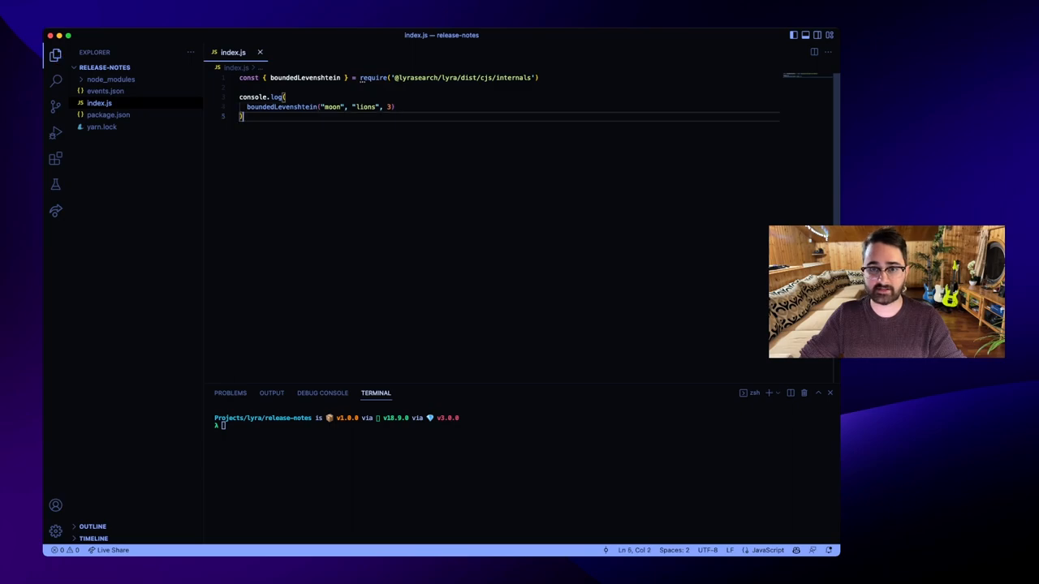
- Run node index.js to print the moon/lions boundedLevenshtein distance, then type tokenize
type("node index.js")
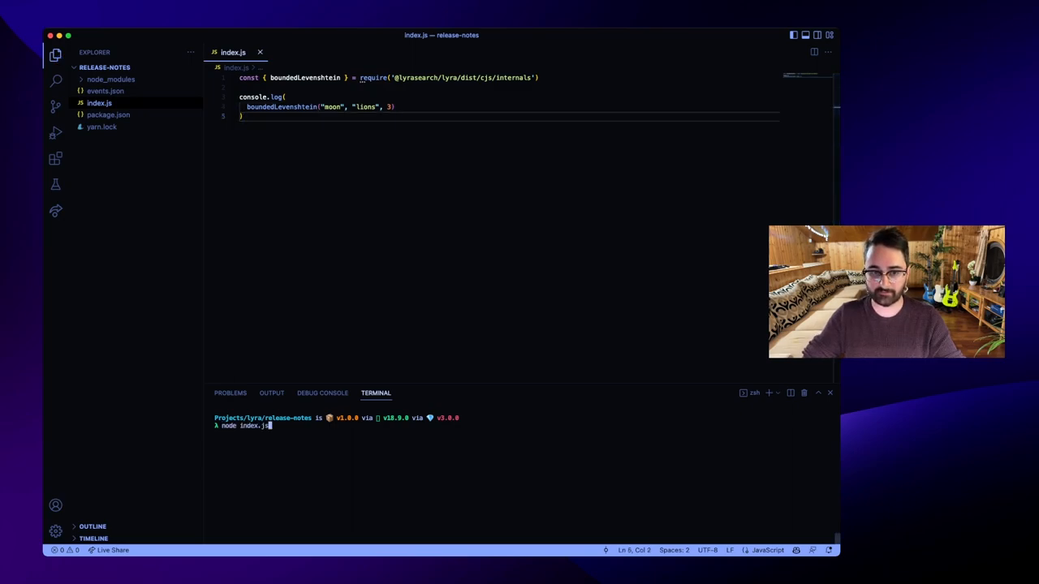
key("Enter")
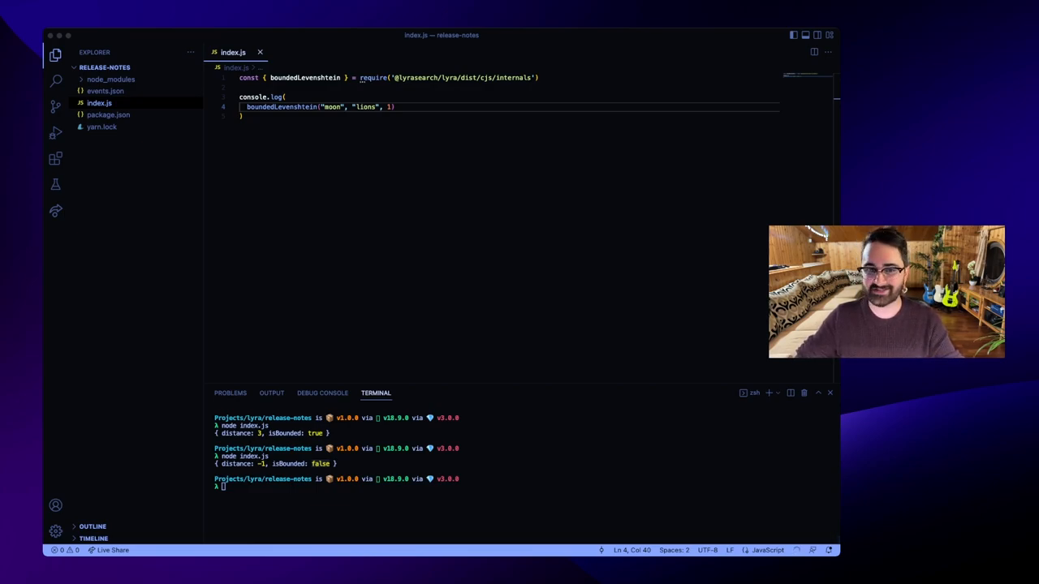
type("tokenize")
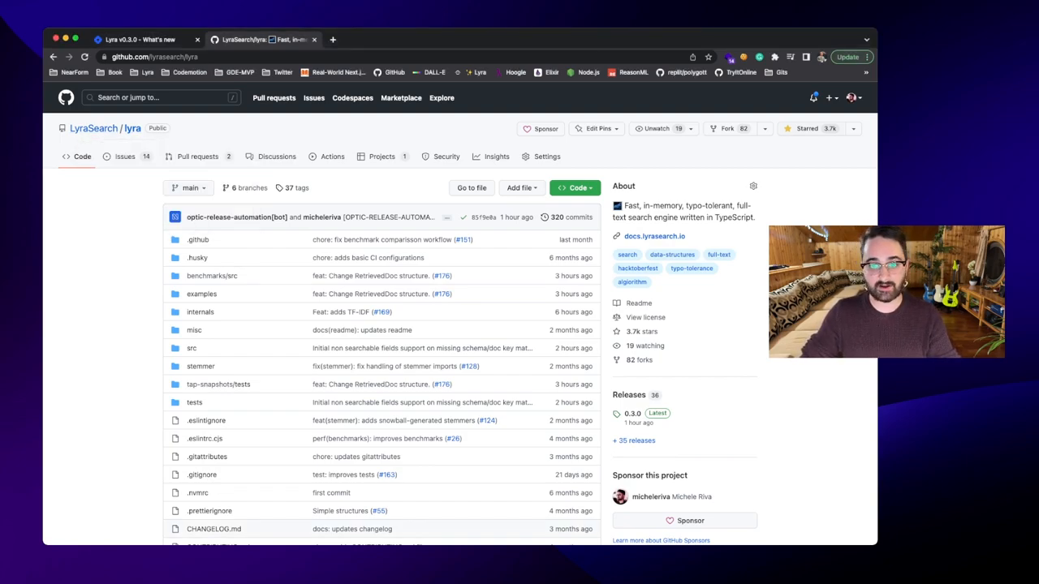
- Browse the Lyra docs on creating an instance and inserting data, then scroll the repository README
left_click(450, 39)
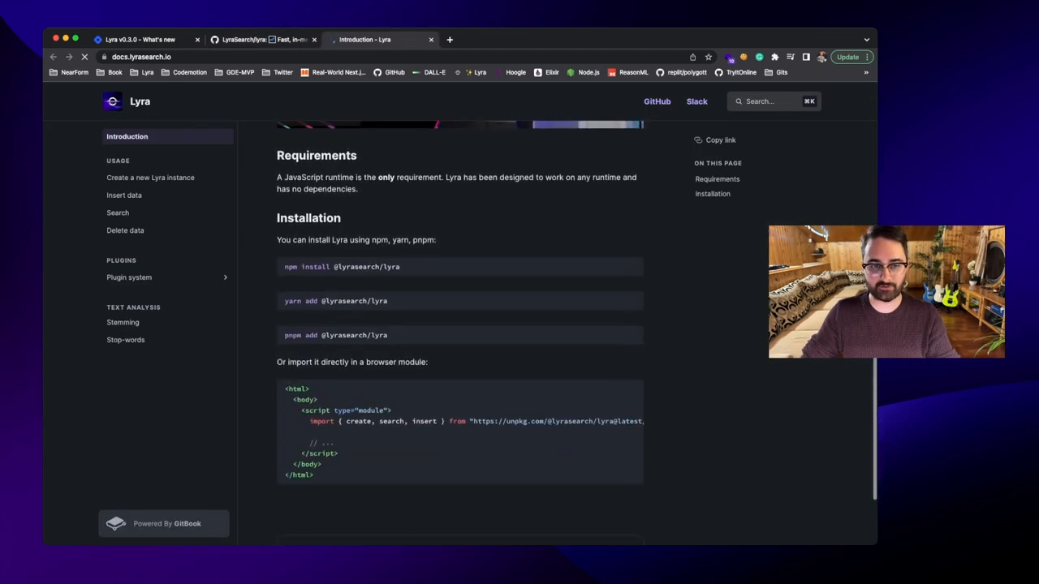
left_click(151, 177)
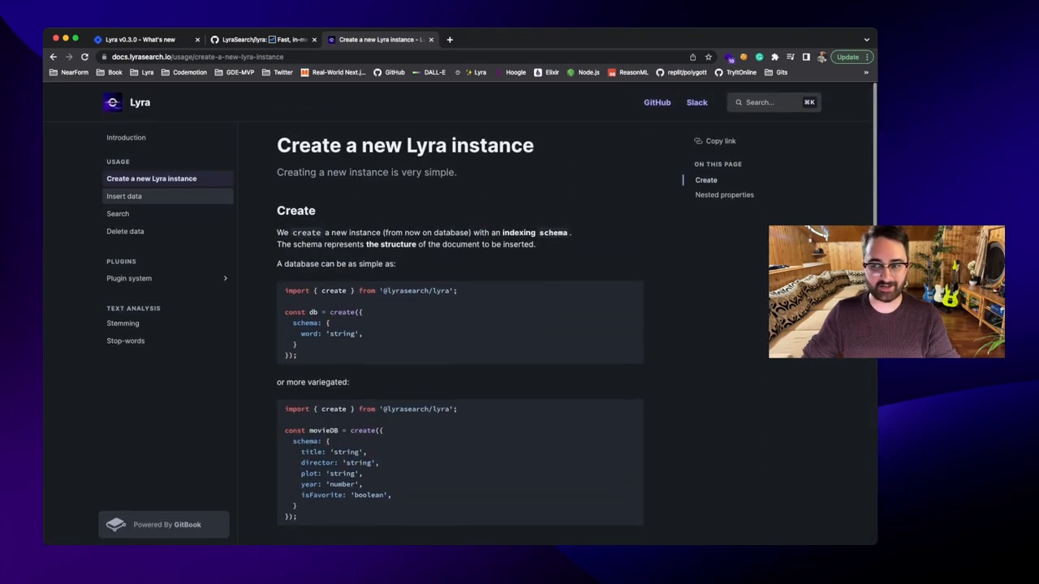
left_click(123, 195)
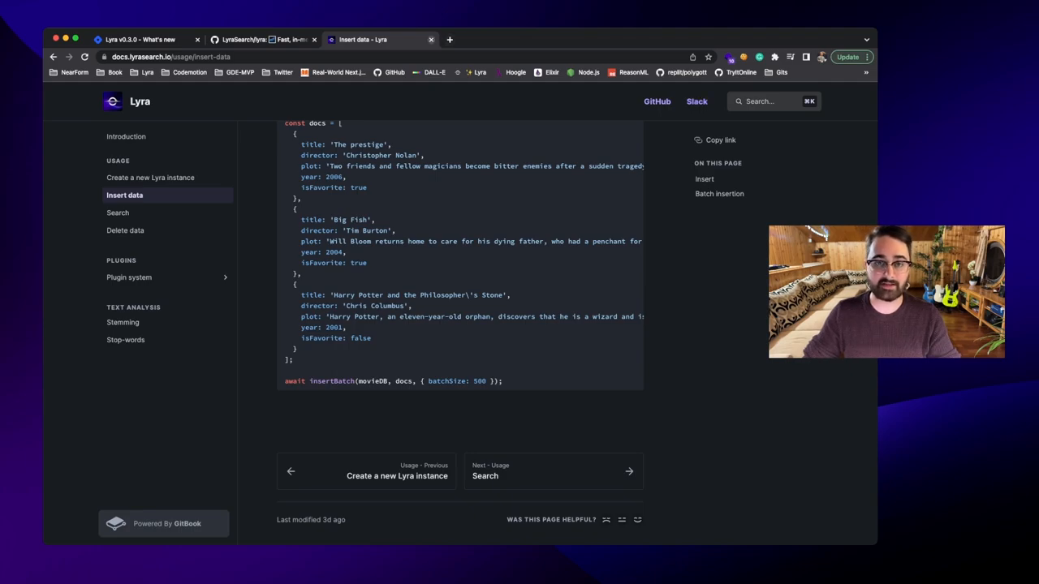
left_click(260, 39)
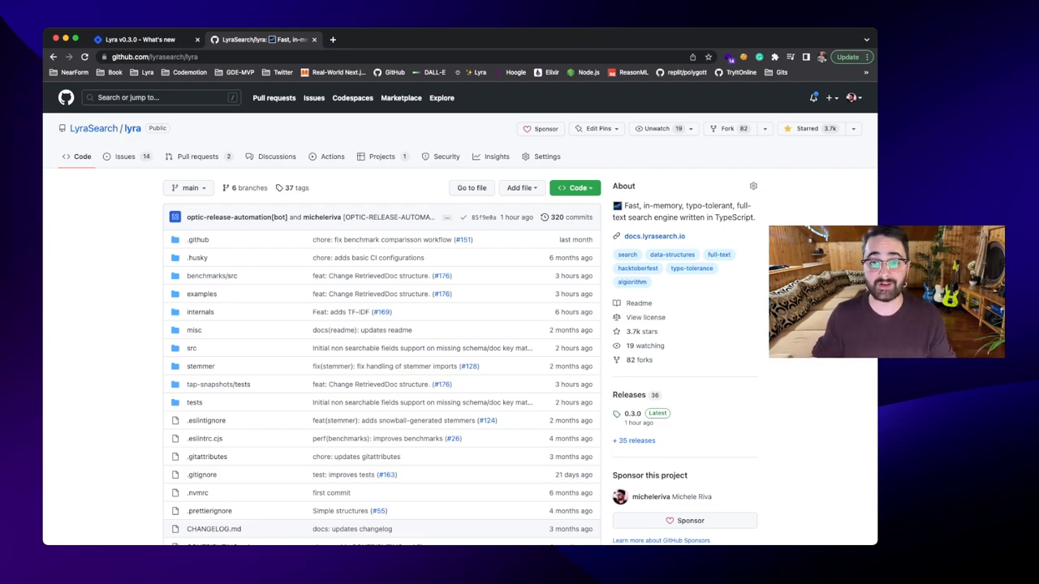
scroll("down", 3)
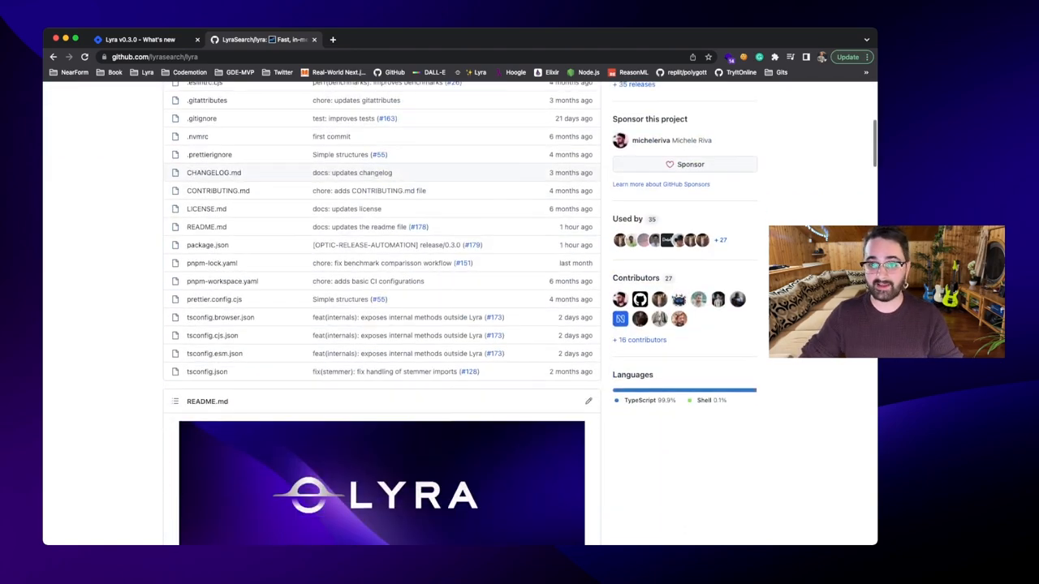